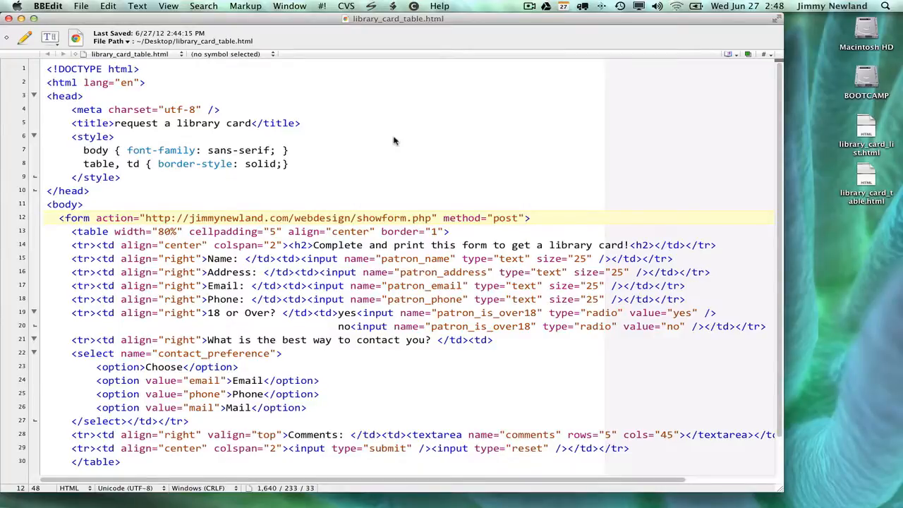
Bring Google Chrome forward on the 'request a library card' tab showing the empty form
click(341, 217)
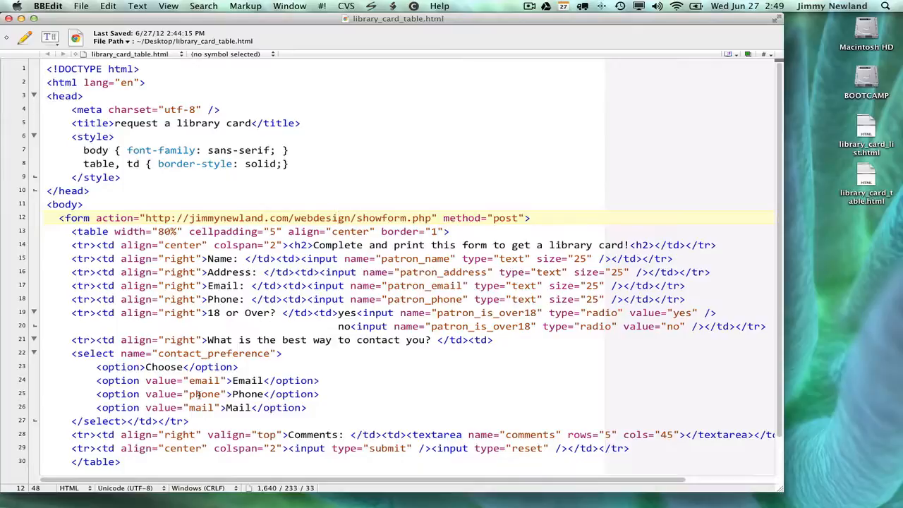
click(338, 217)
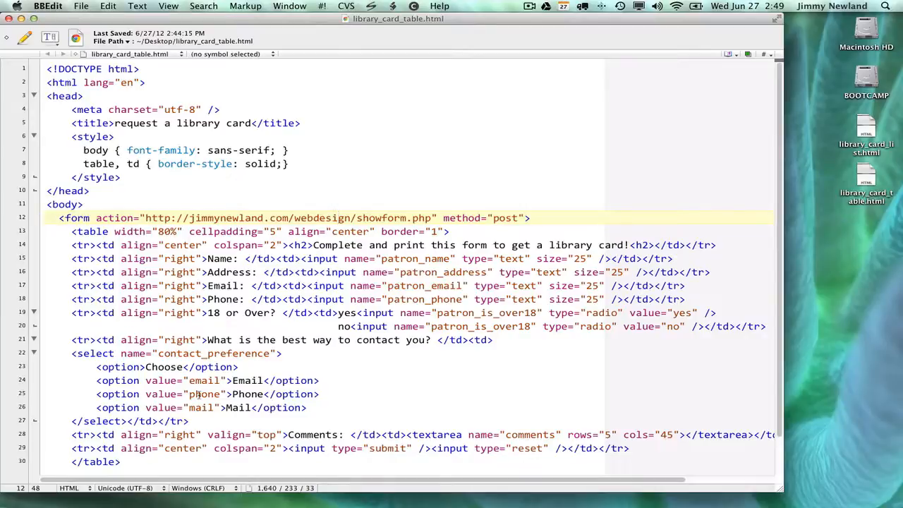
click(337, 217)
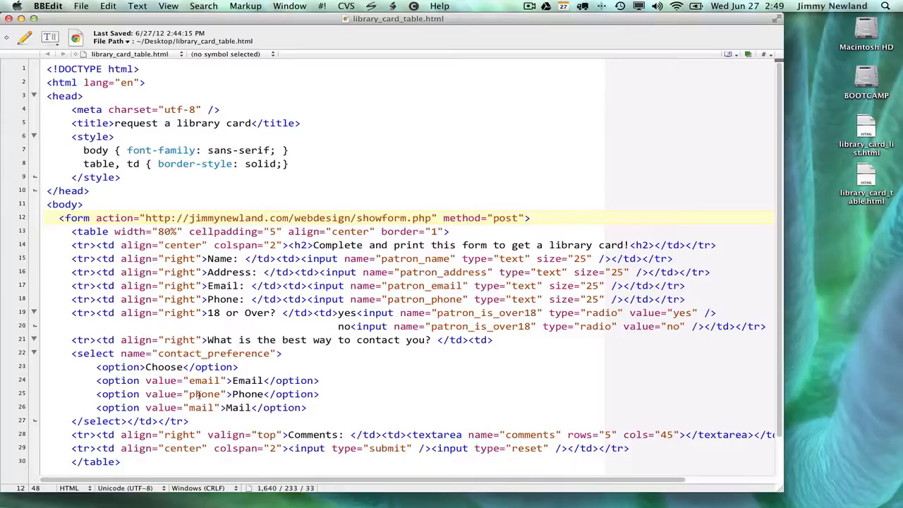
click(337, 218)
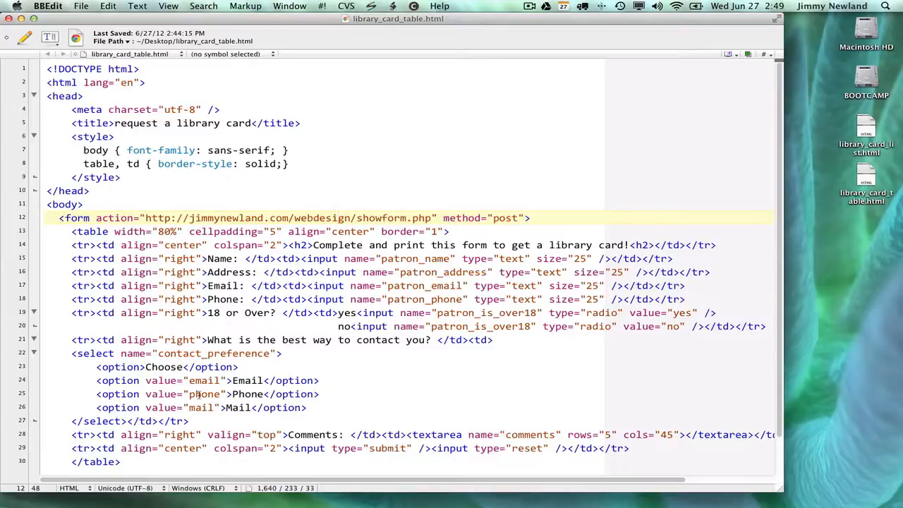
click(337, 217)
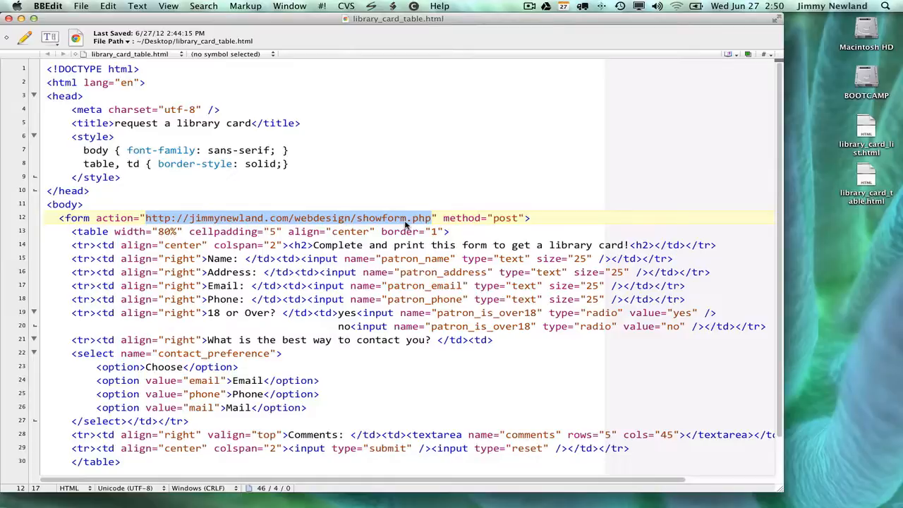
click(505, 231)
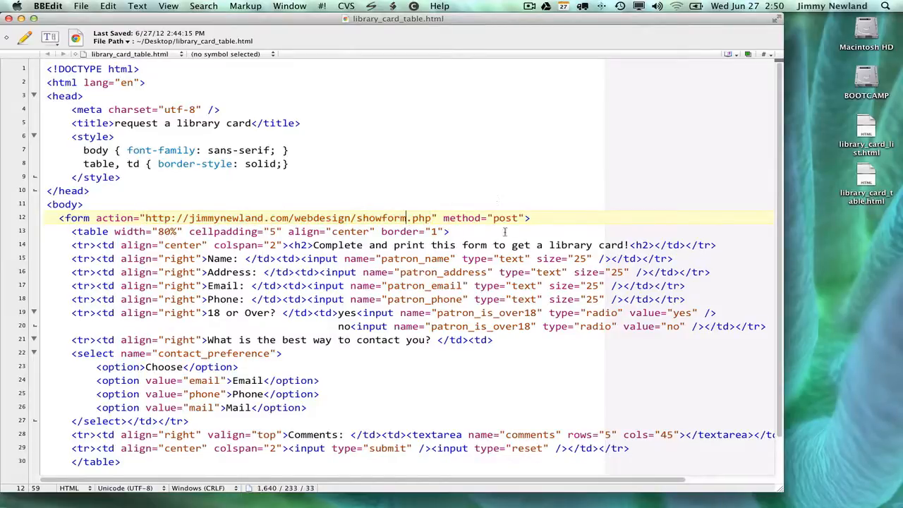
mouse_move(477, 251)
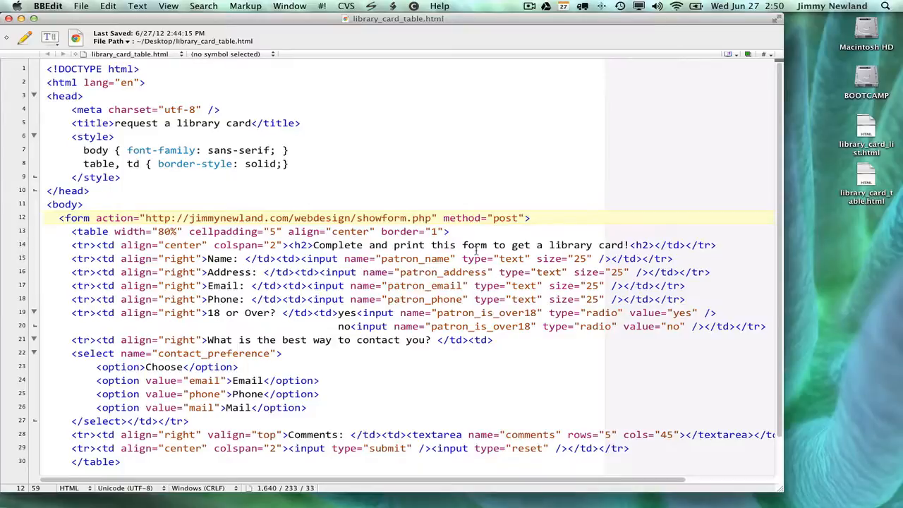
click(408, 217)
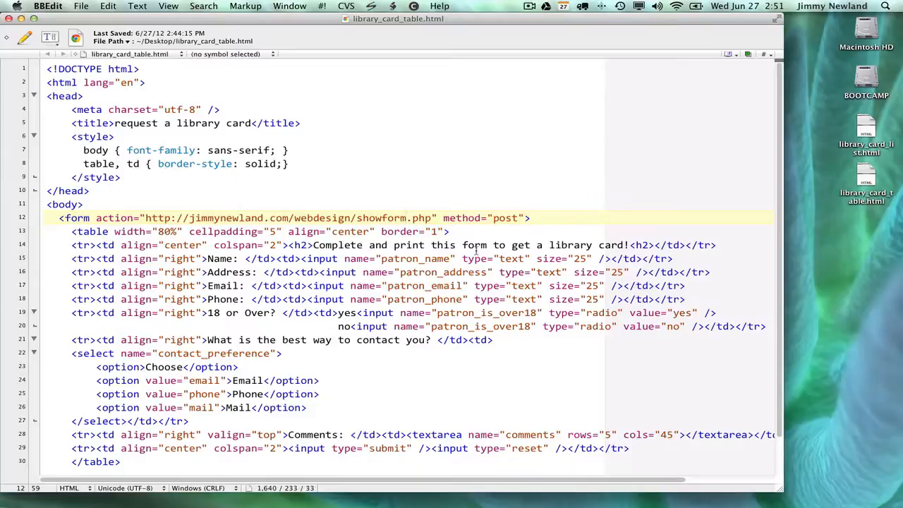
click(406, 217)
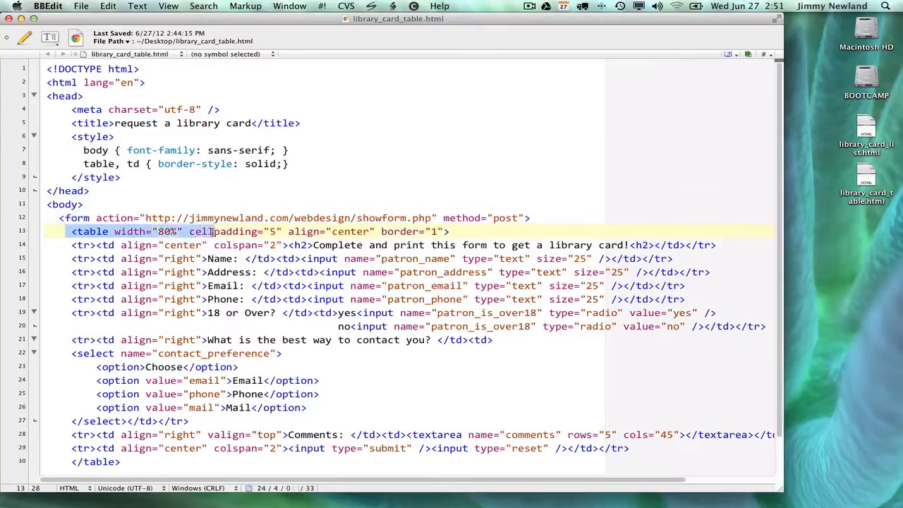
click(458, 232)
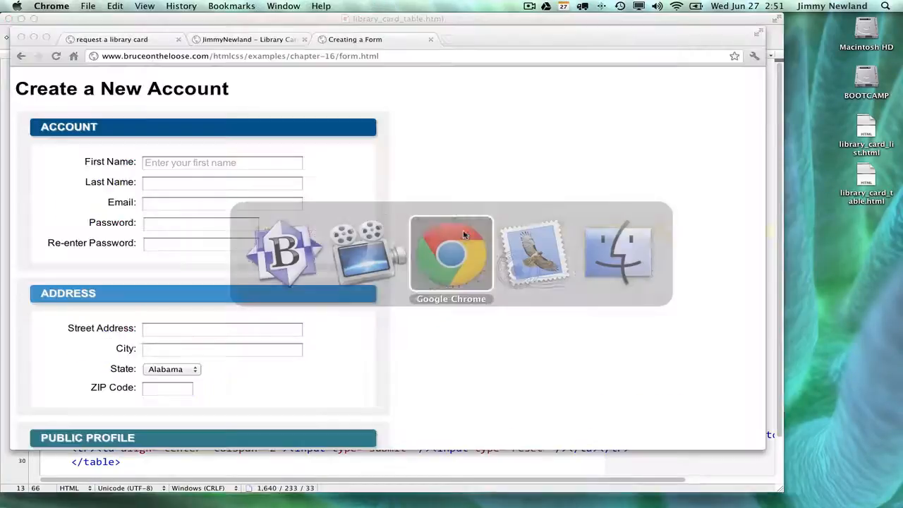
click(111, 40)
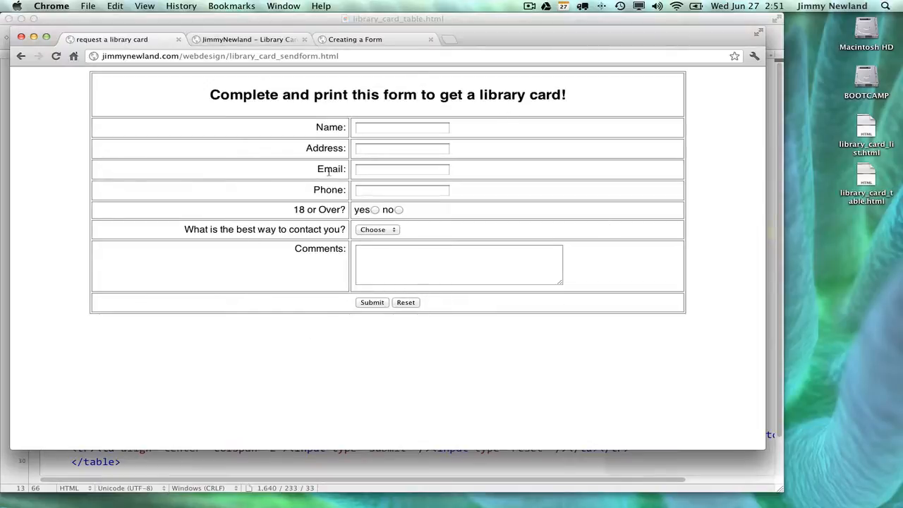
mouse_move(259, 151)
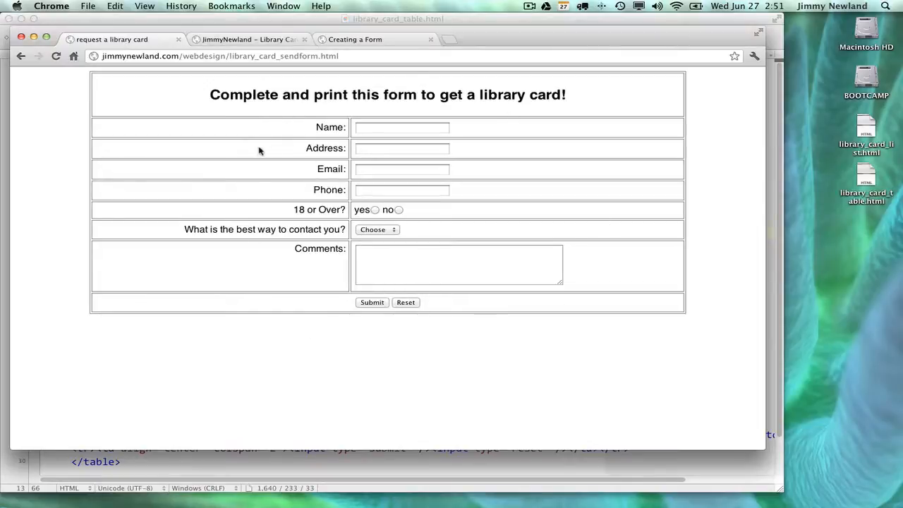
mouse_move(293, 234)
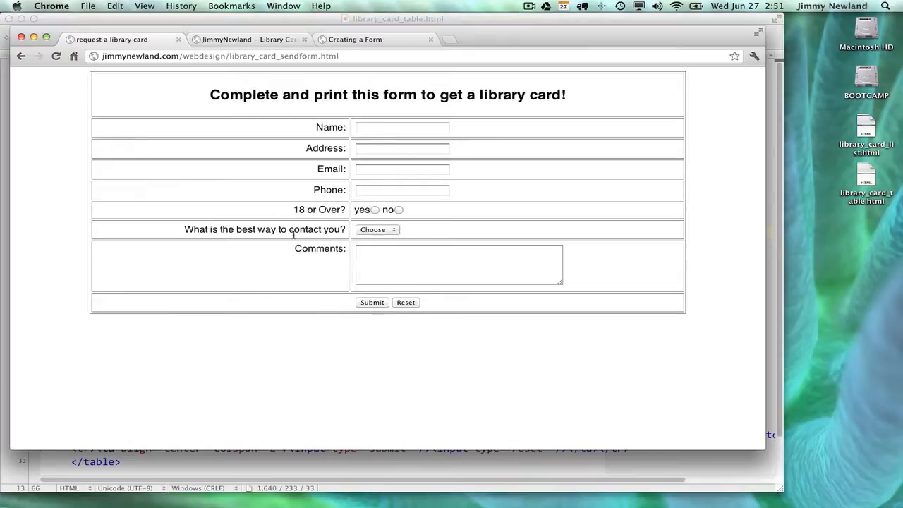
mouse_move(326, 73)
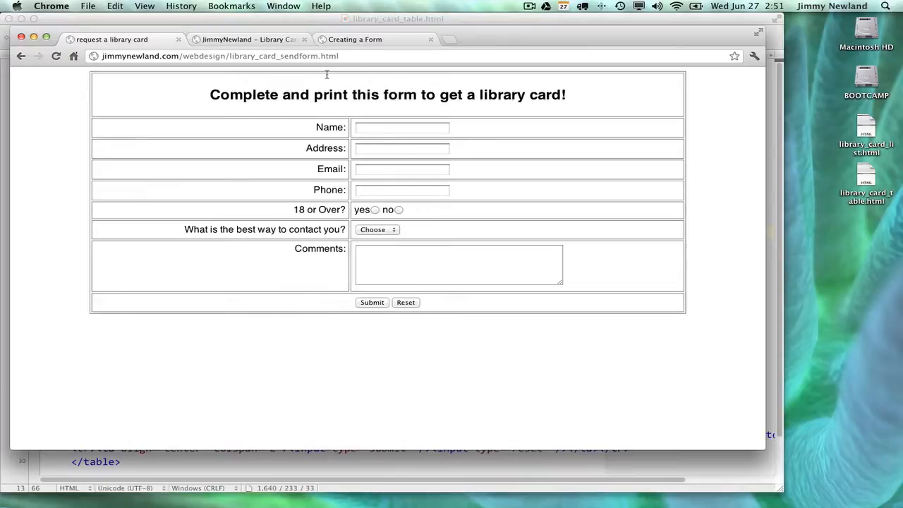
mouse_move(462, 271)
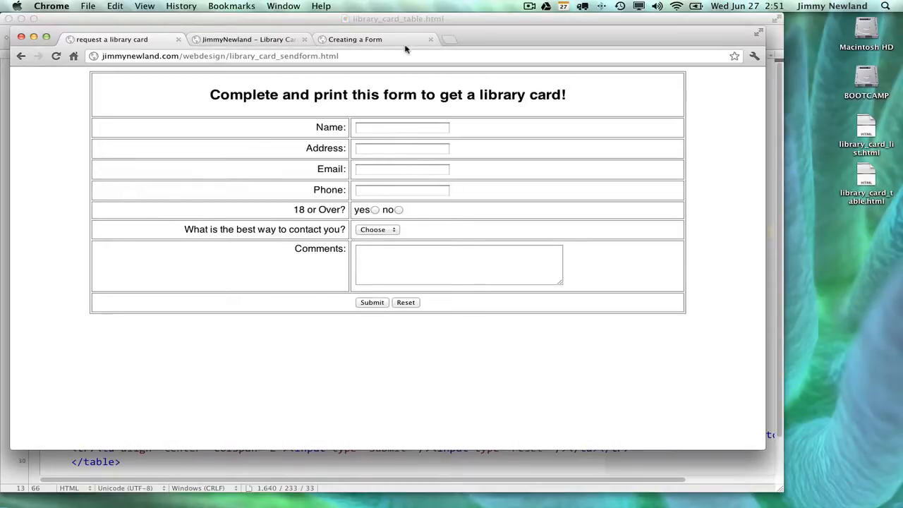
mouse_move(311, 140)
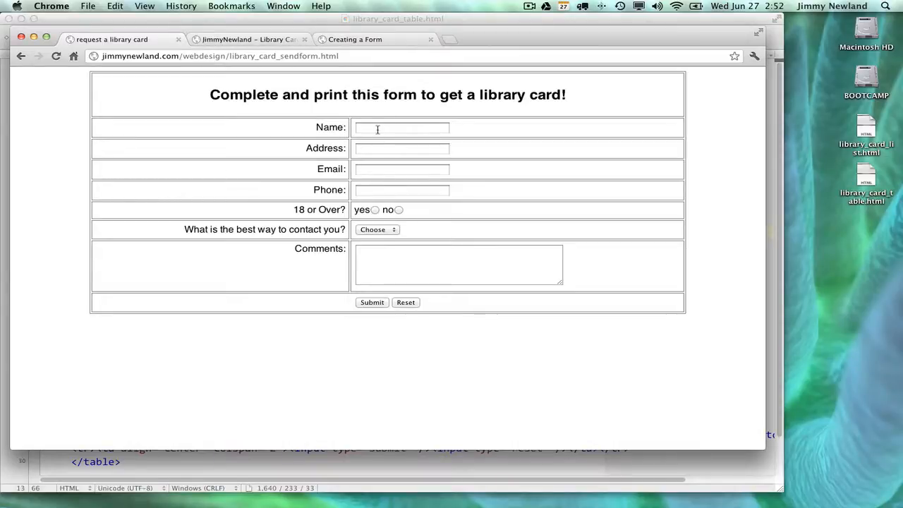
Place focus in the form's Address field and the field below it
click(400, 148)
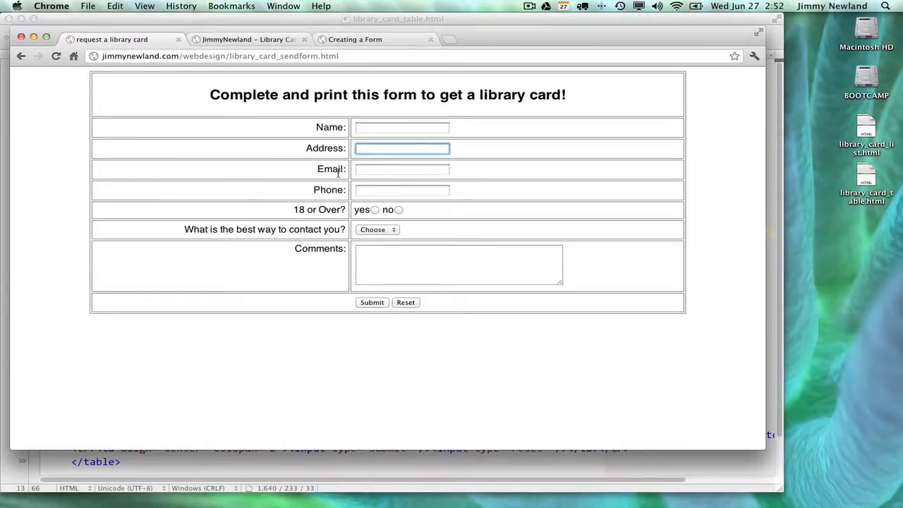
click(402, 191)
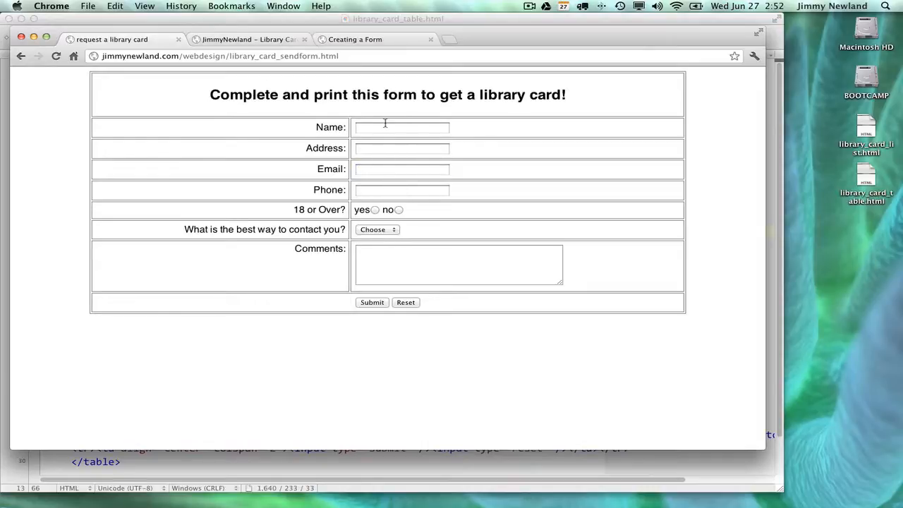
Focus the Name field, then choose yes for the 18 or Over question
click(400, 127)
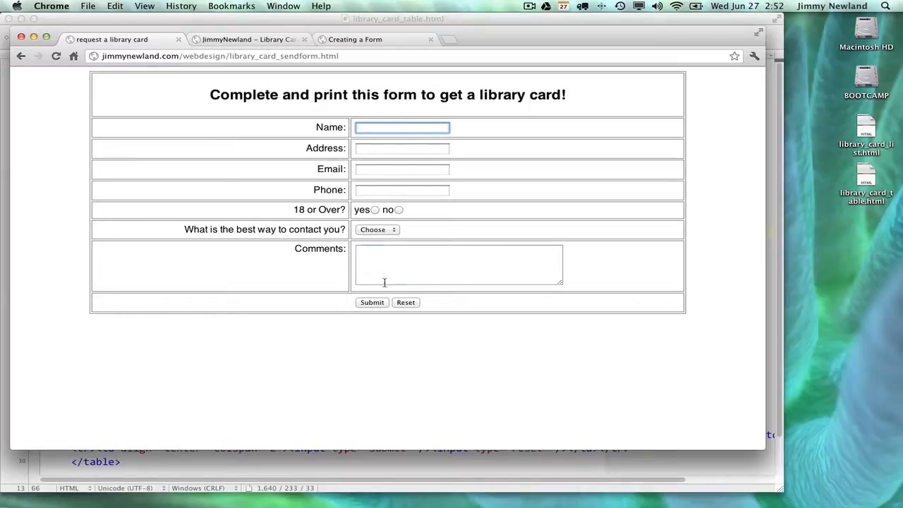
click(458, 265)
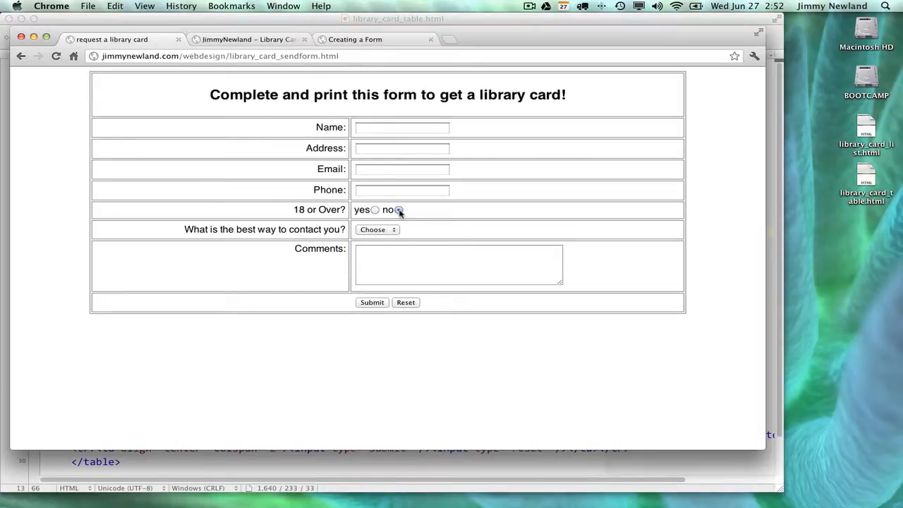
click(375, 208)
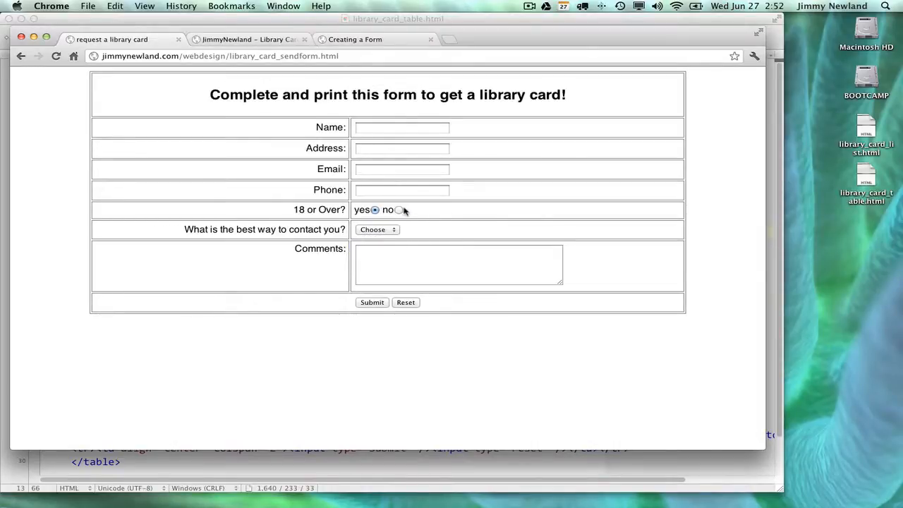
click(398, 209)
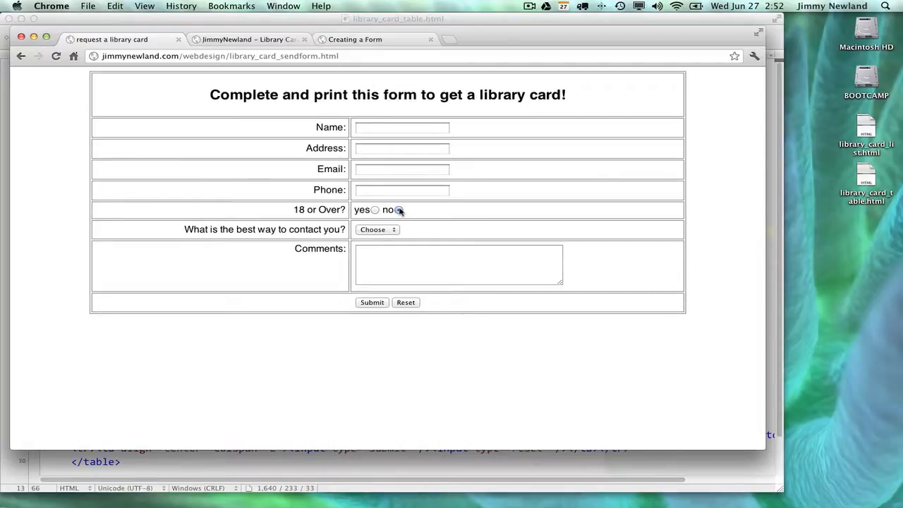
click(375, 209)
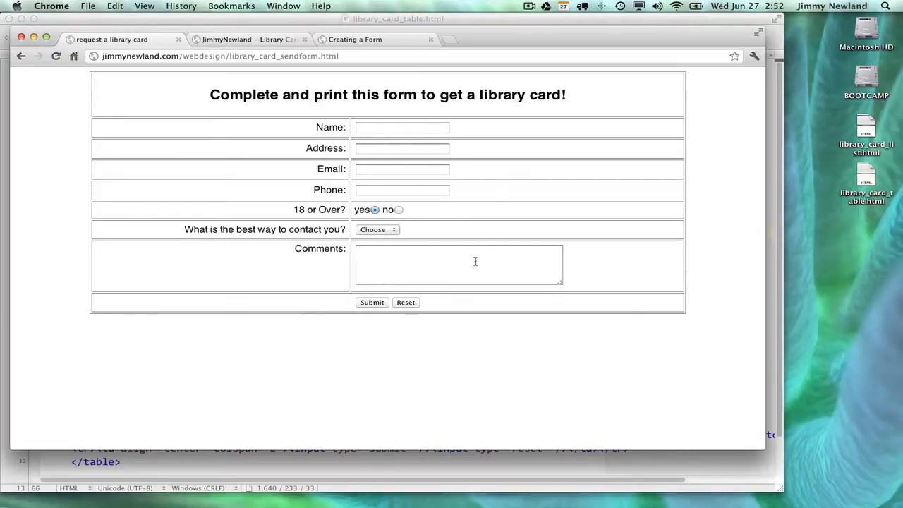
mouse_move(522, 356)
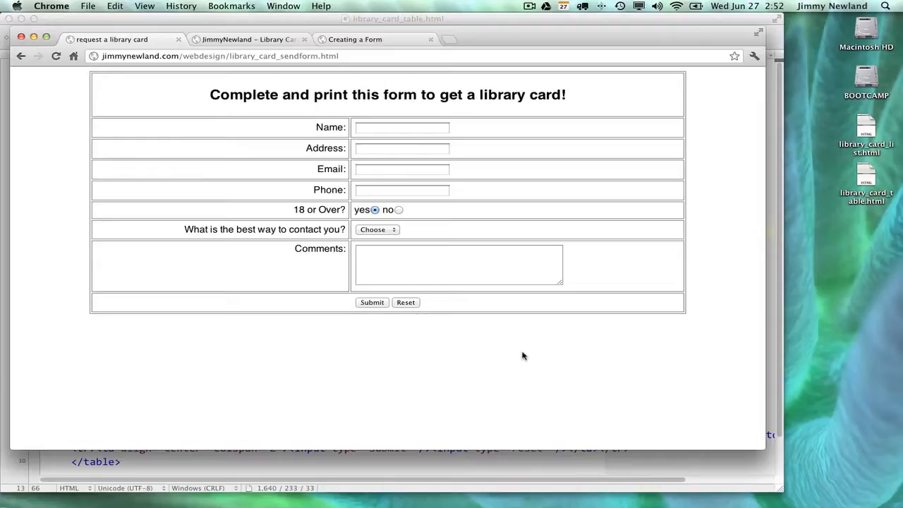
mouse_move(387, 398)
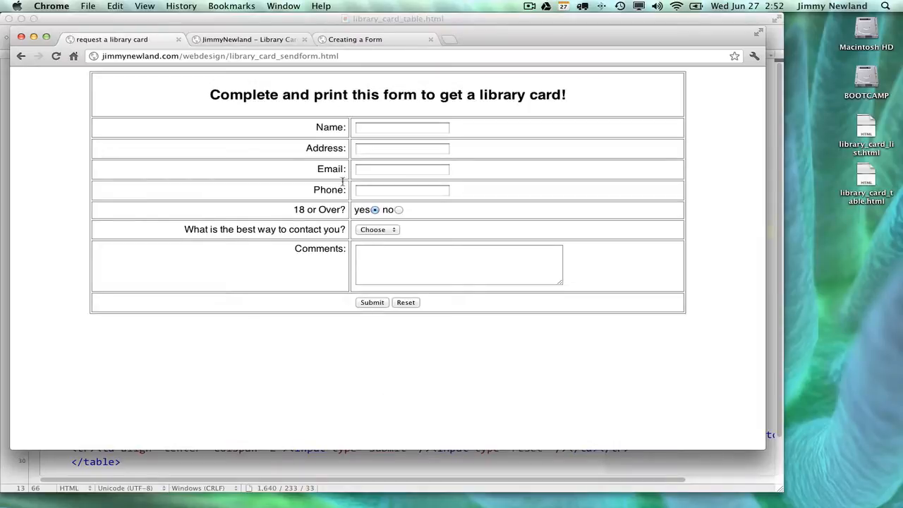
mouse_move(364, 240)
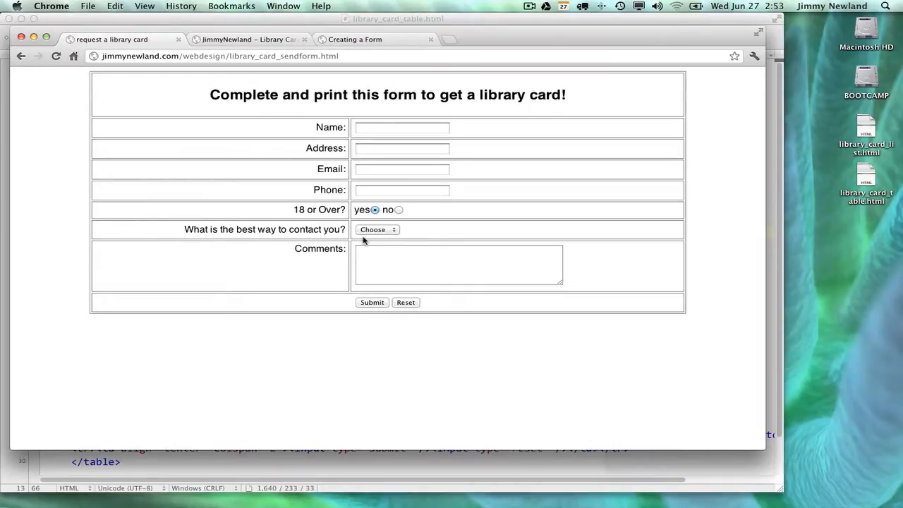
mouse_move(471, 183)
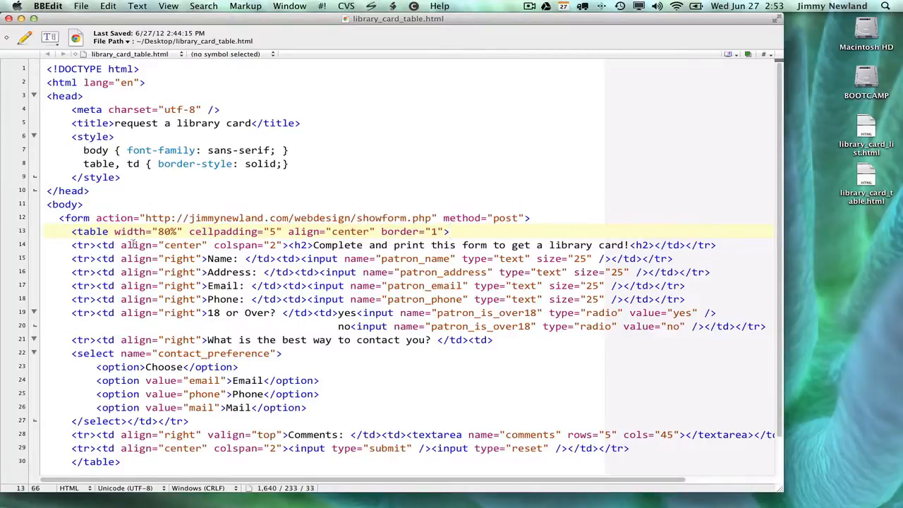
text($)
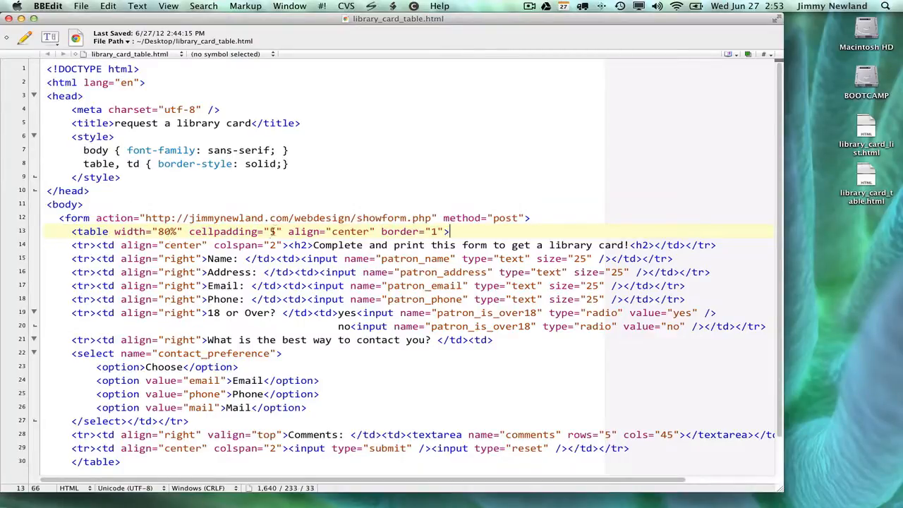
text(5)
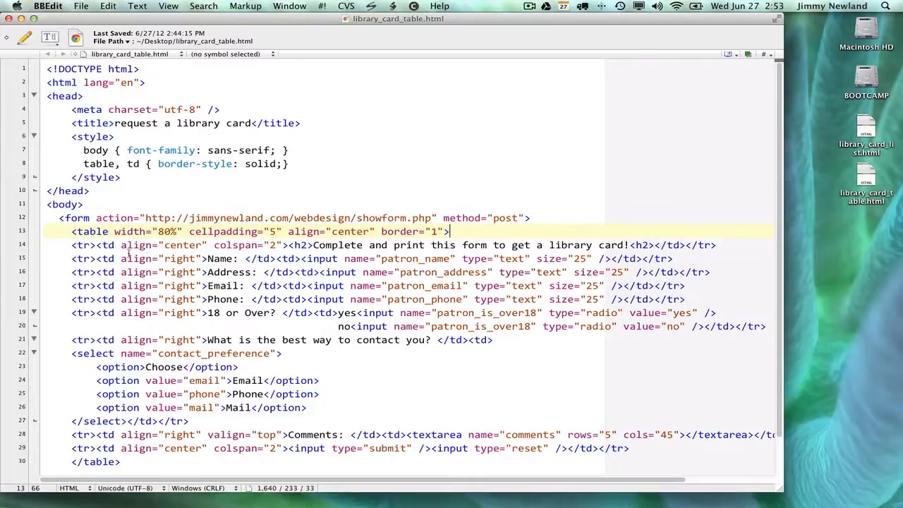
click(85, 245)
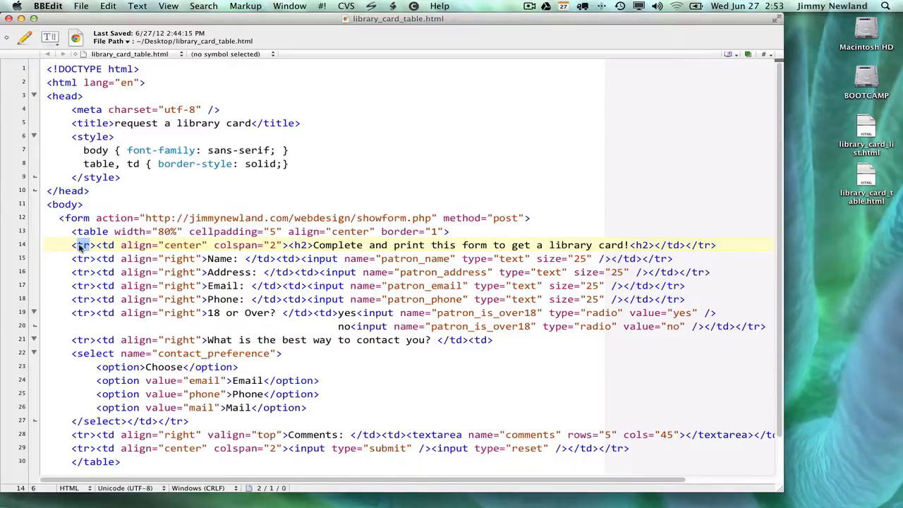
click(107, 246)
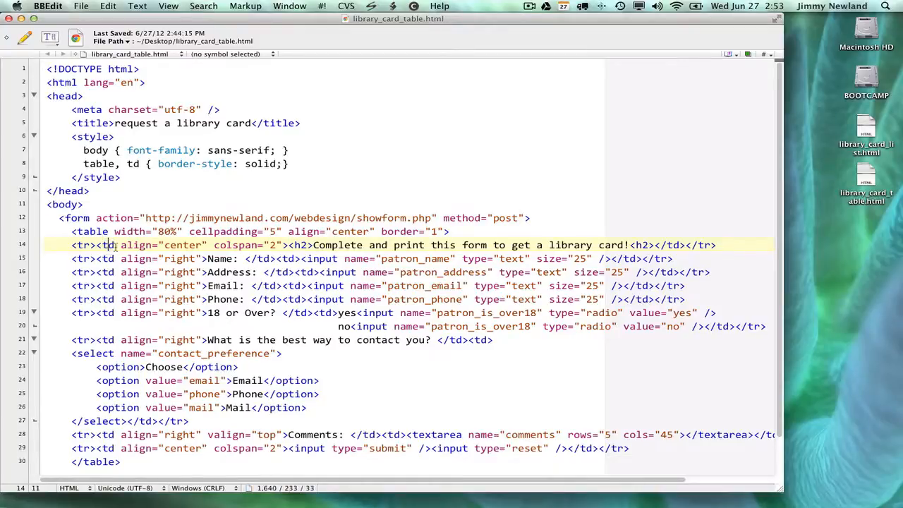
View library_card_sendform.html rendered in Chrome with yes still selected for 18 or Over
double_click(234, 246)
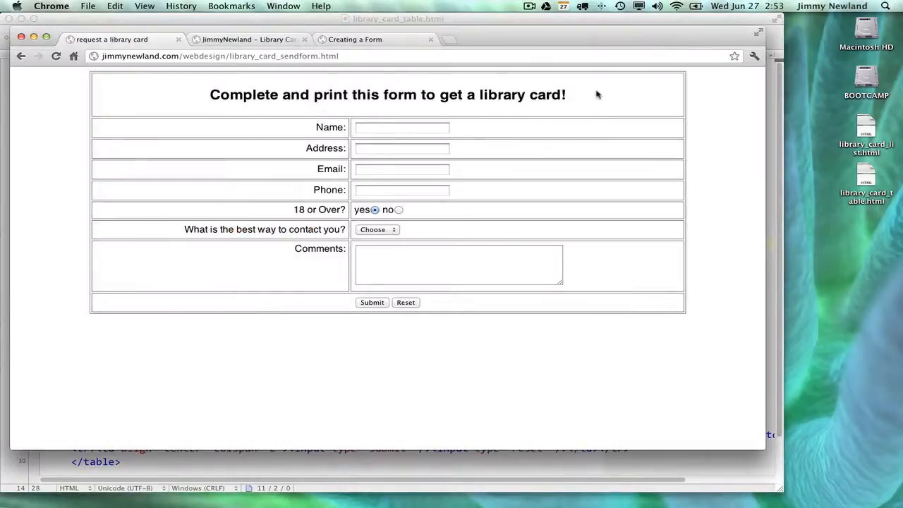
mouse_move(564, 106)
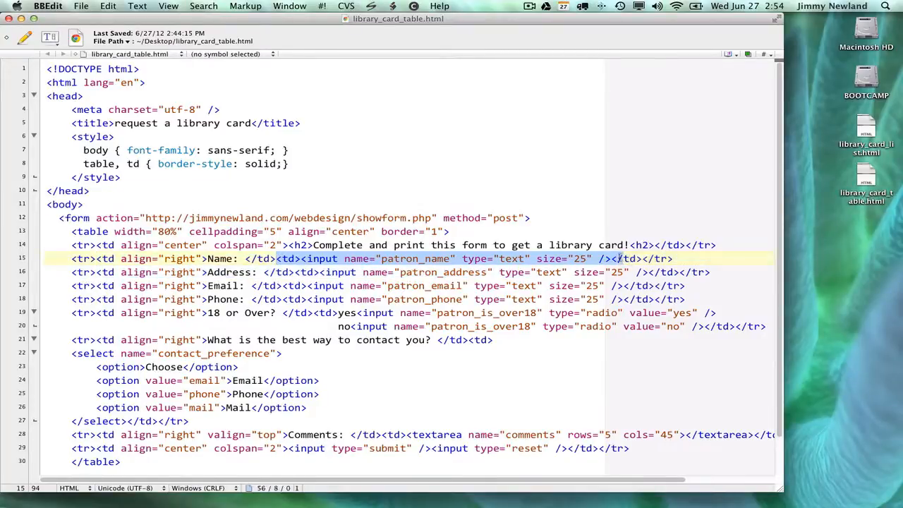
click(328, 258)
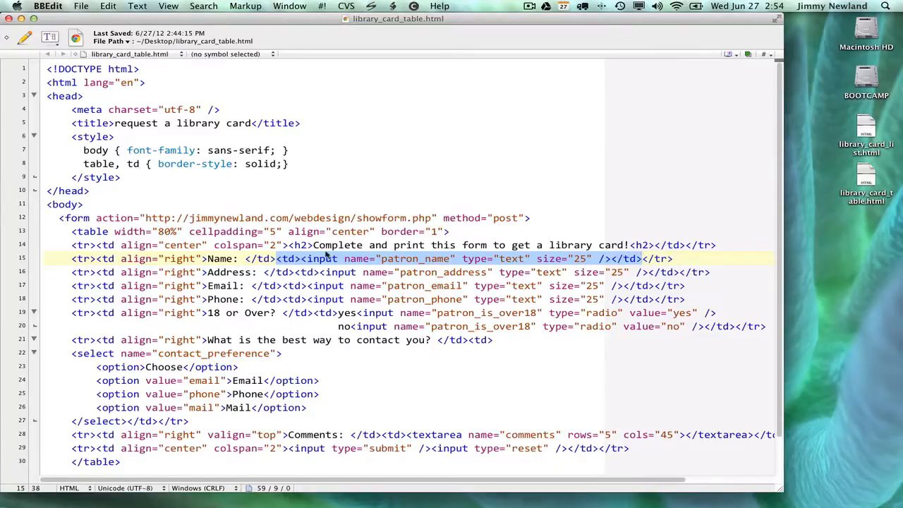
mouse_move(525, 260)
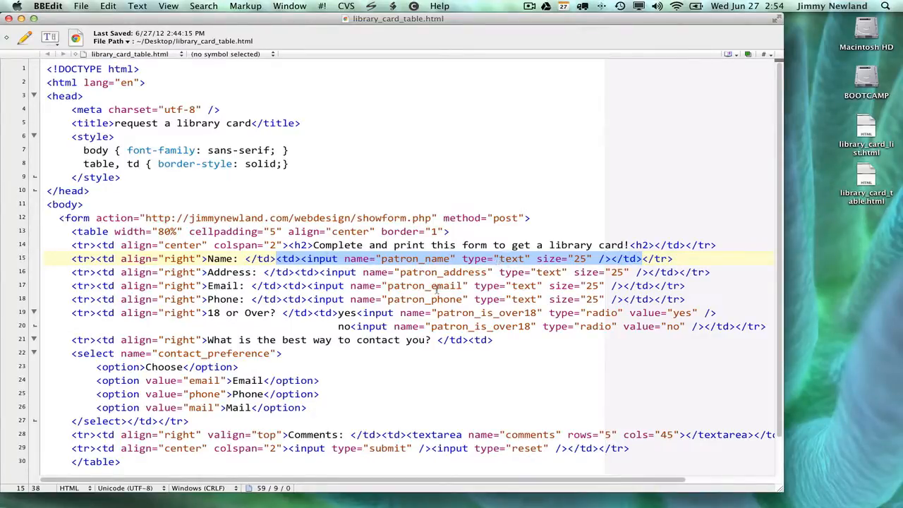
click(50, 5)
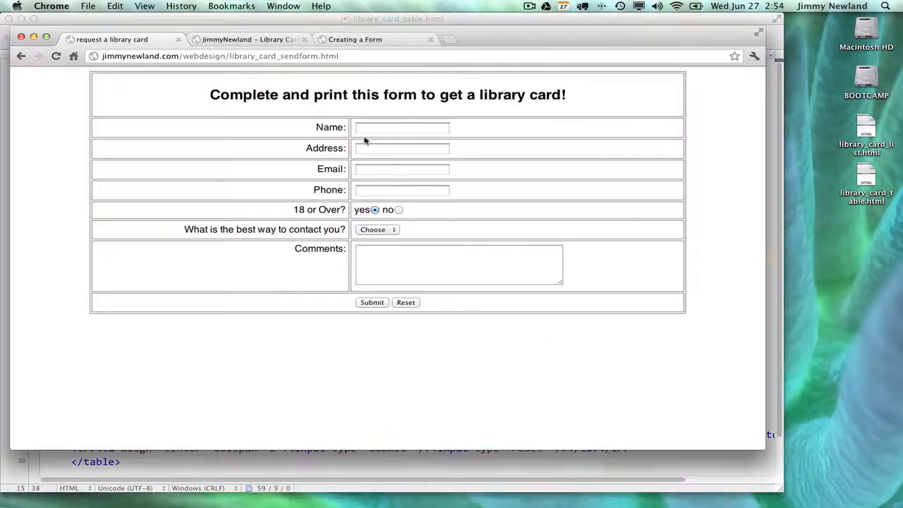
click(402, 127)
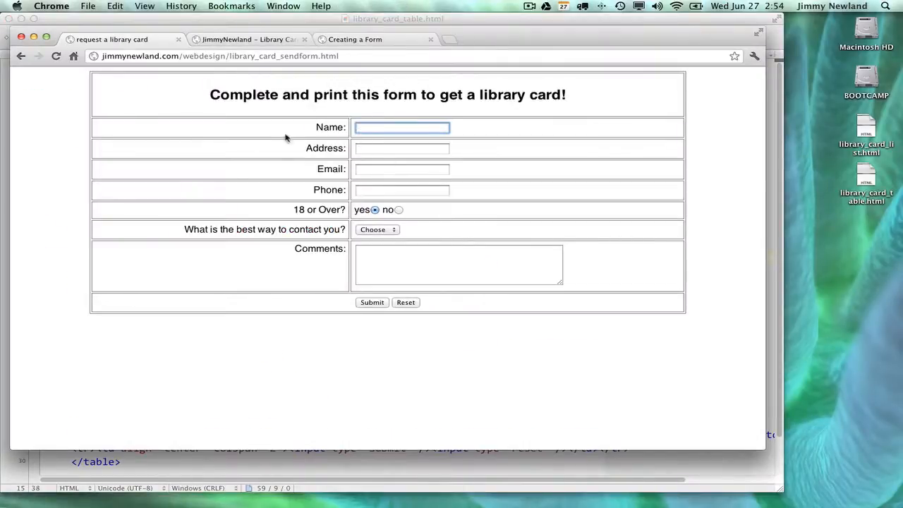
double_click(330, 127)
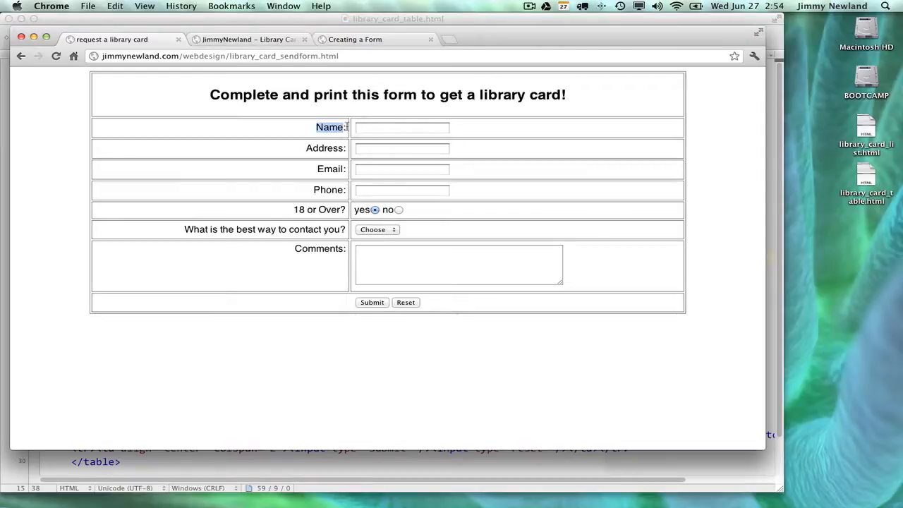
click(402, 127)
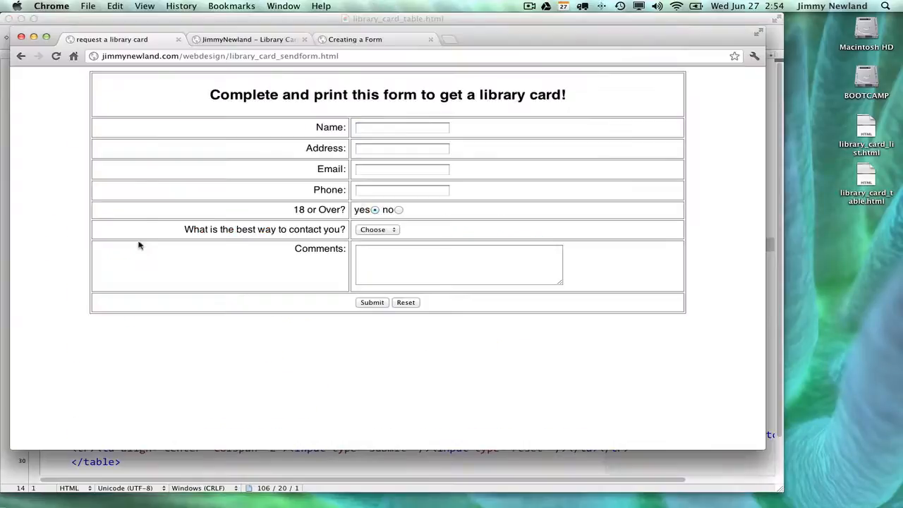
click(402, 126)
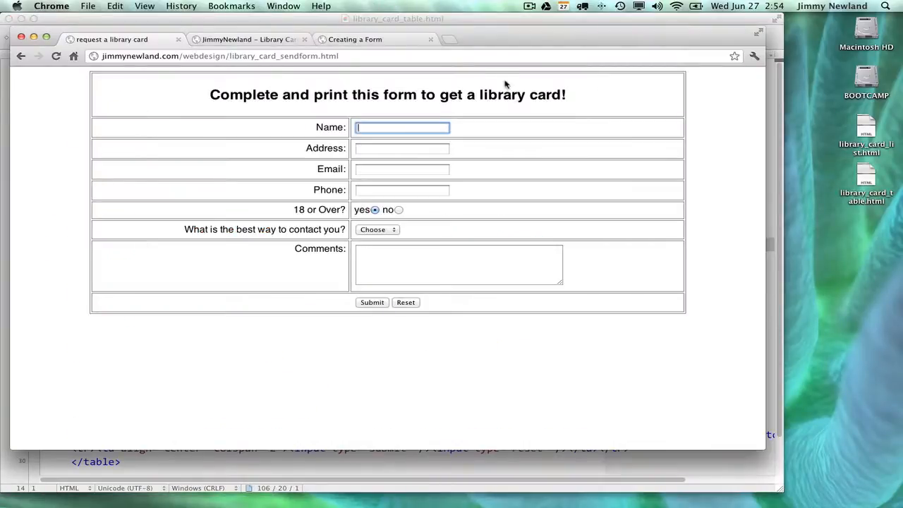
mouse_move(343, 121)
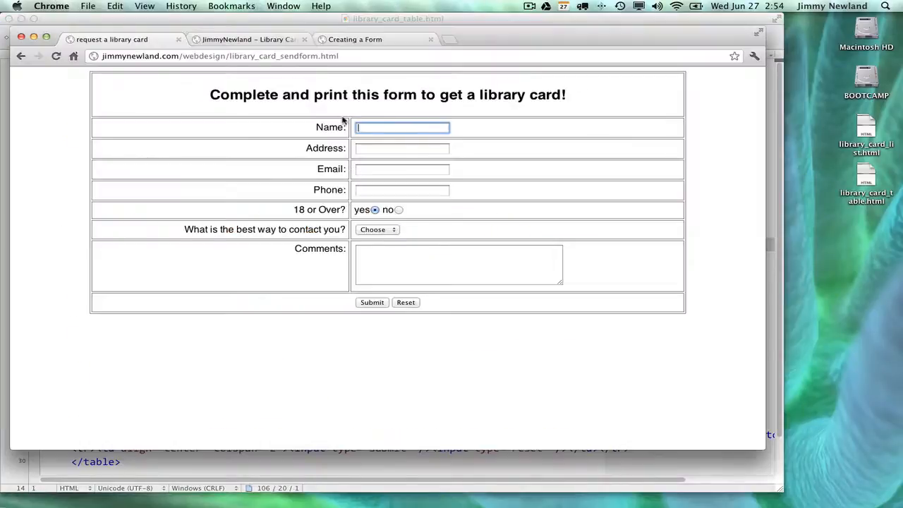
mouse_move(303, 208)
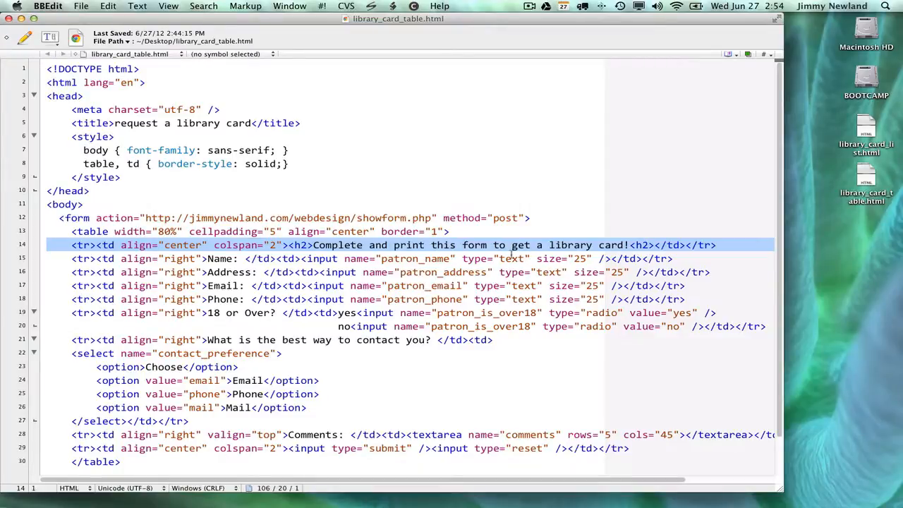
click(549, 272)
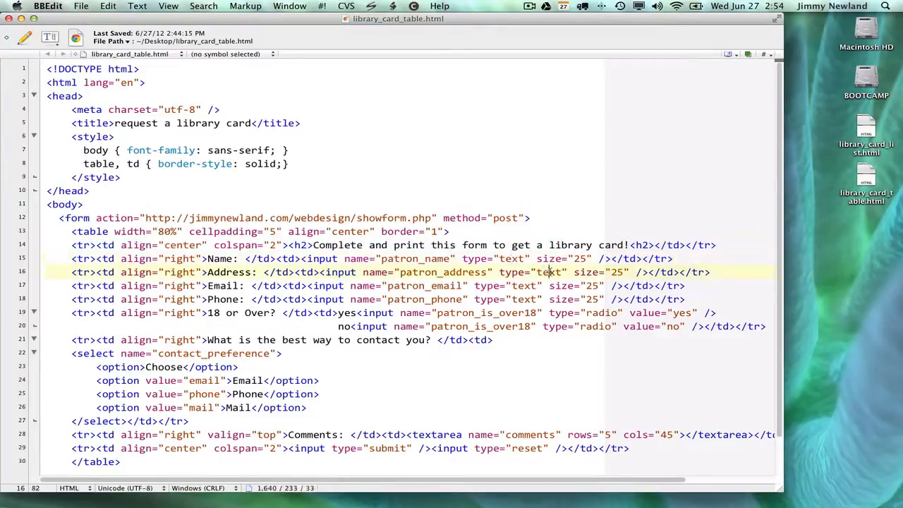
click(515, 299)
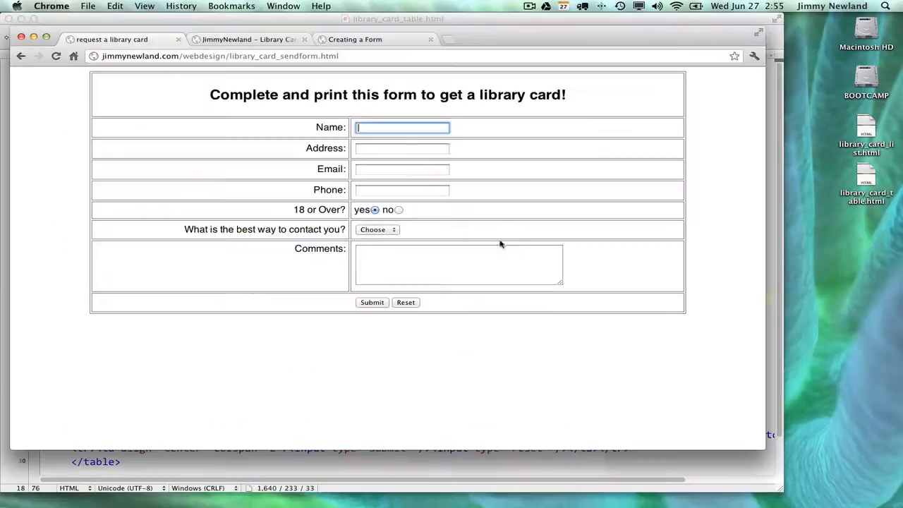
text(nefnwegfinwienfiwnefiwnd)
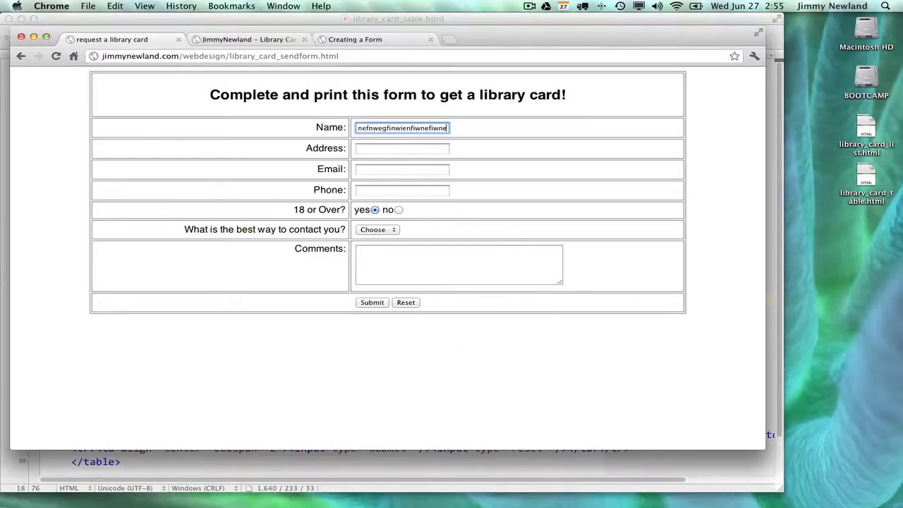
text(efniwnefinweifnwienfiwnel)
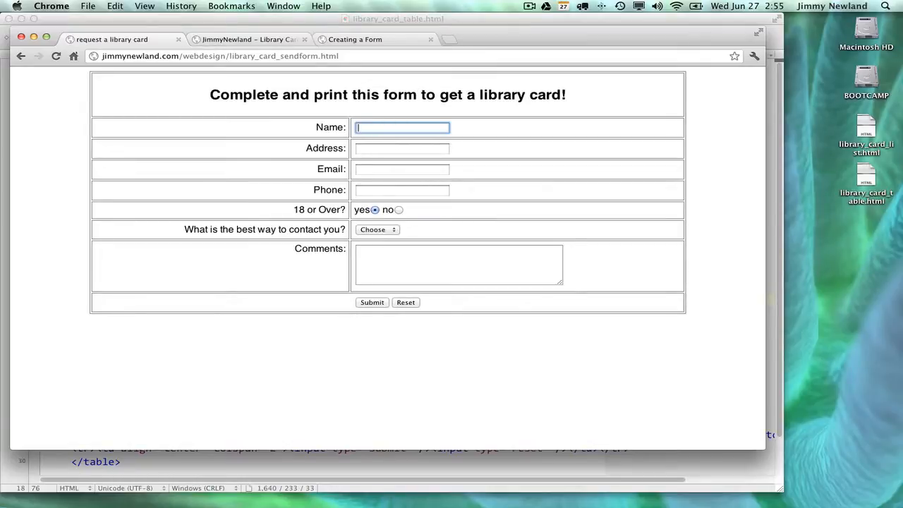
mouse_move(368, 124)
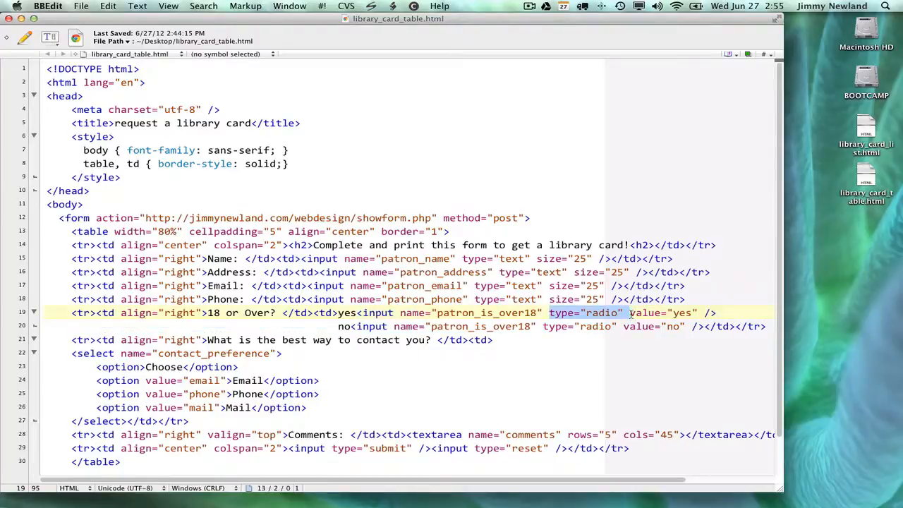
click(392, 259)
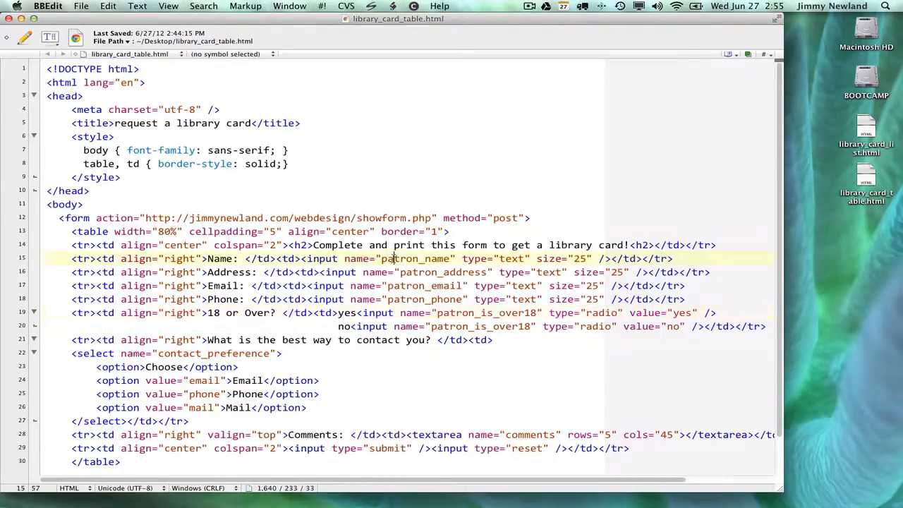
click(440, 285)
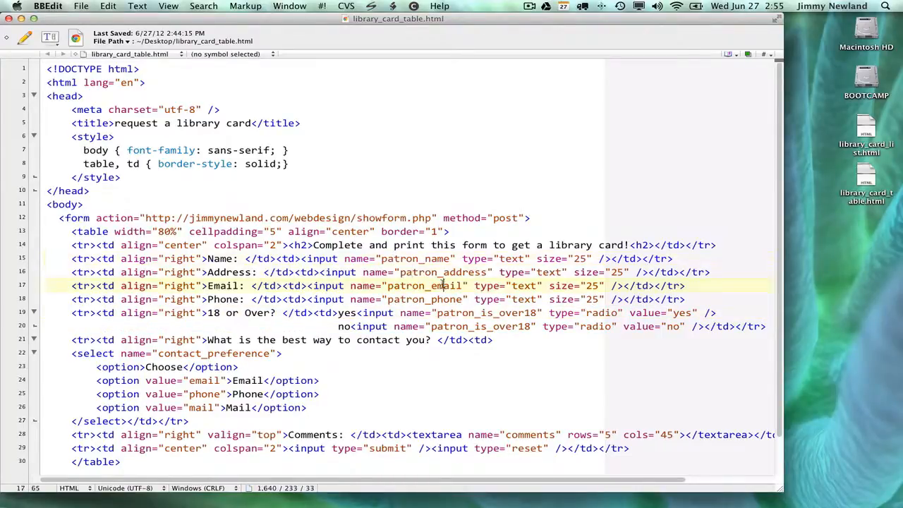
click(449, 325)
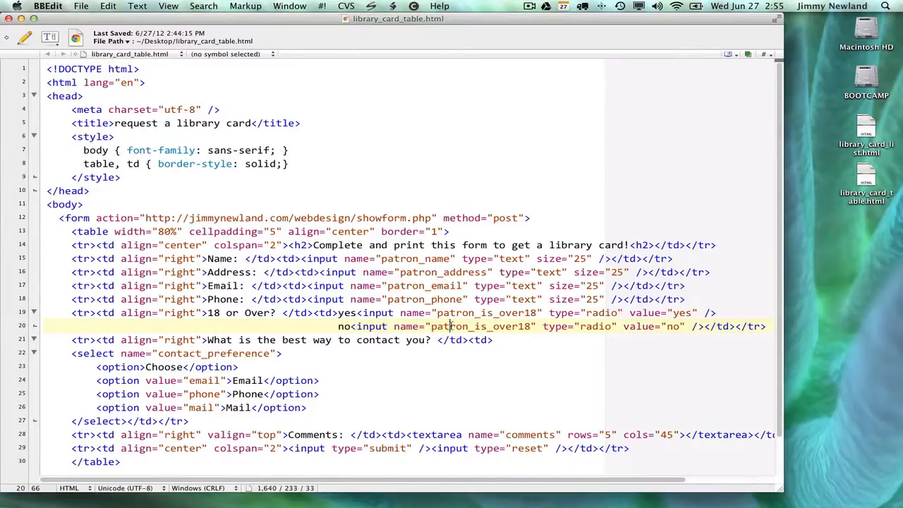
mouse_move(407, 254)
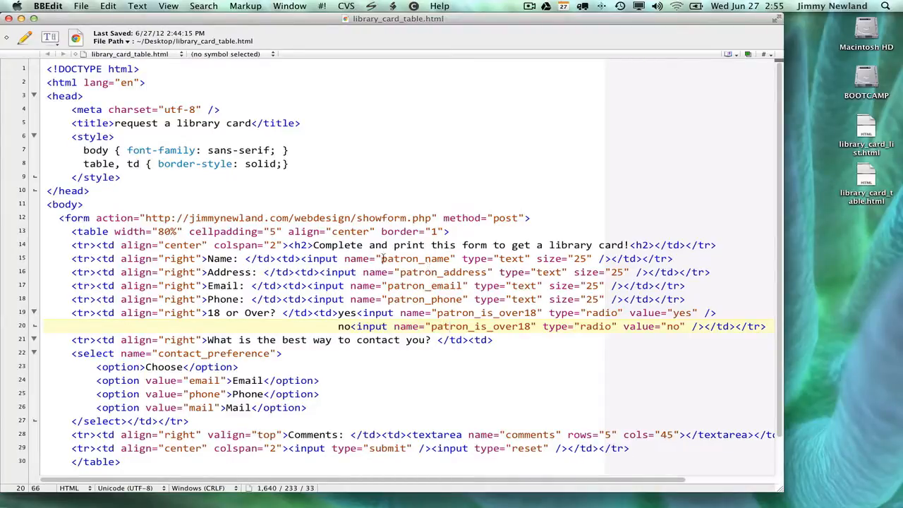
double_click(415, 258)
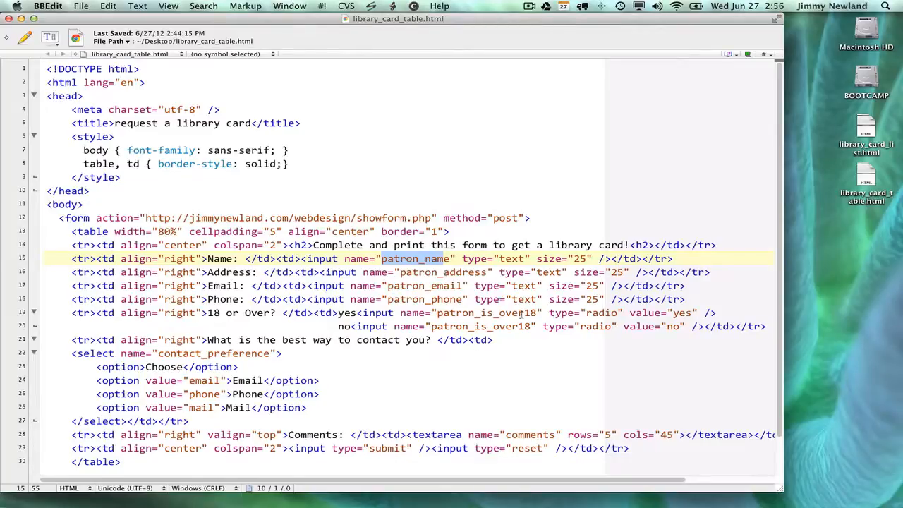
click(519, 313)
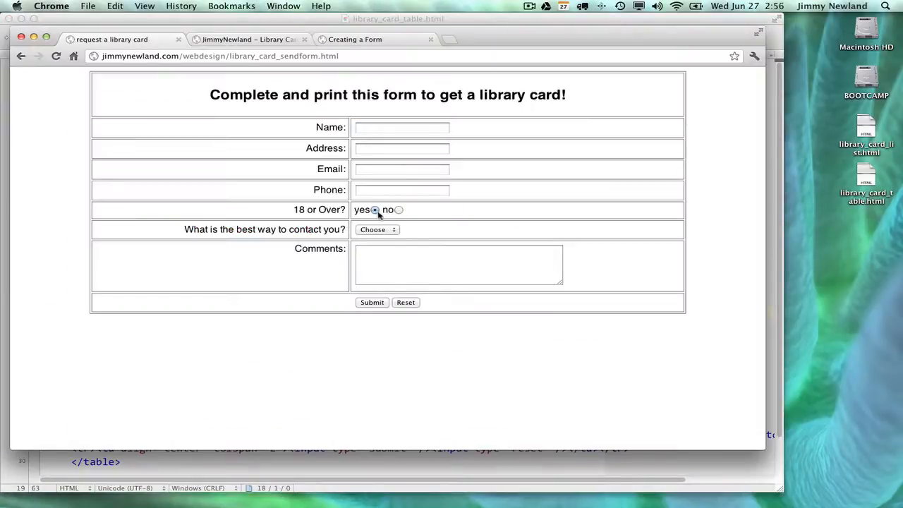
Choose yes for 18 or Over?, then switch the answer to no so only one stays selected
click(398, 209)
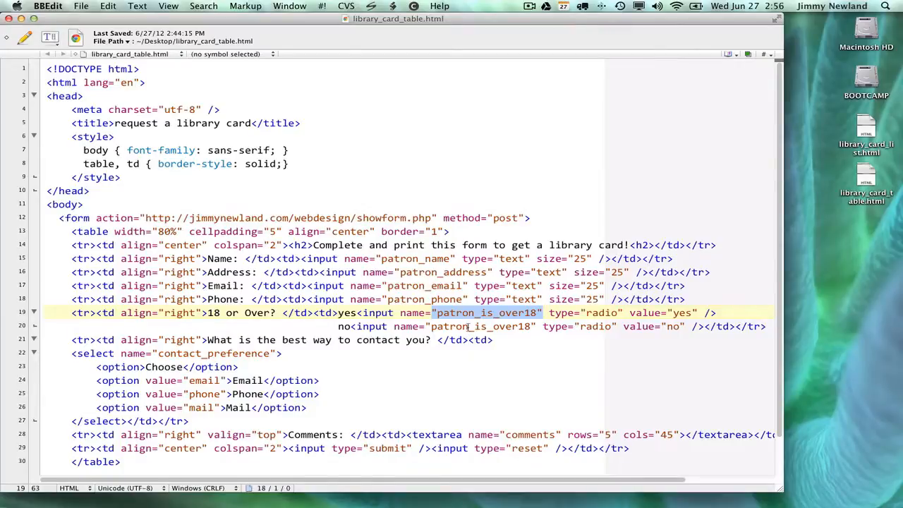
click(51, 6)
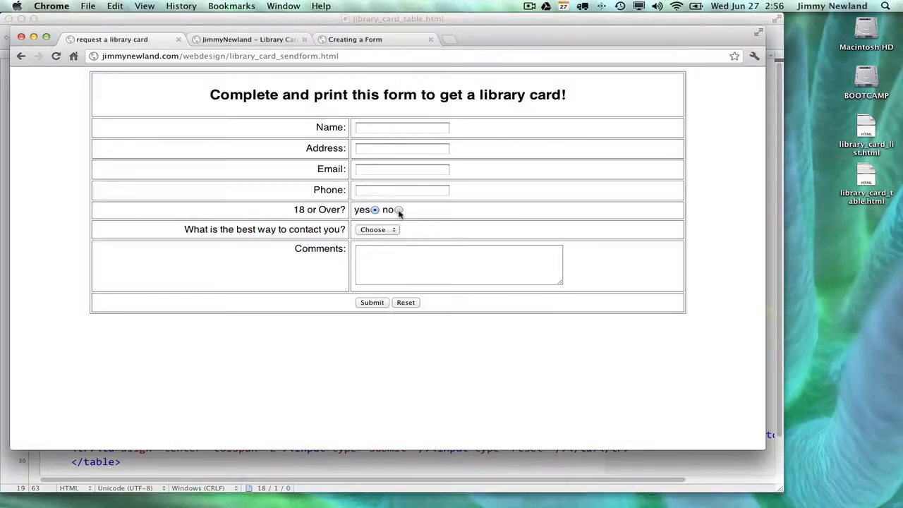
click(398, 209)
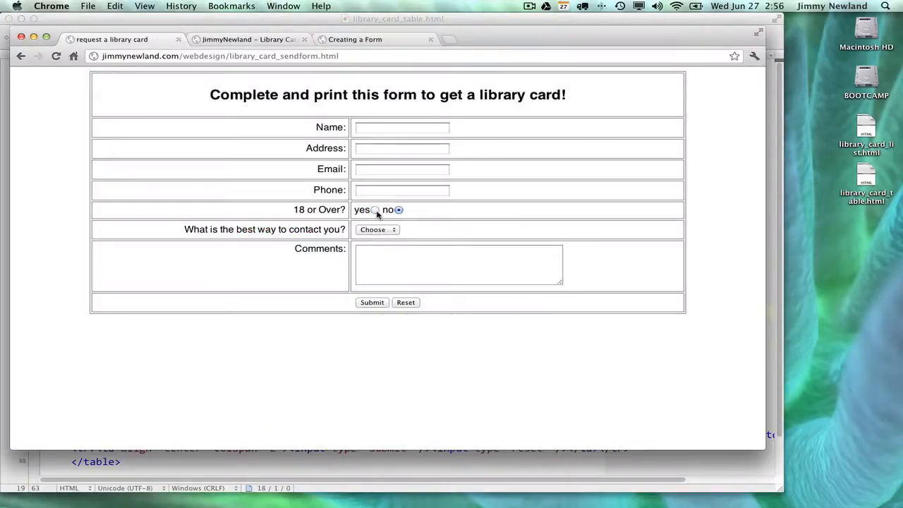
click(398, 209)
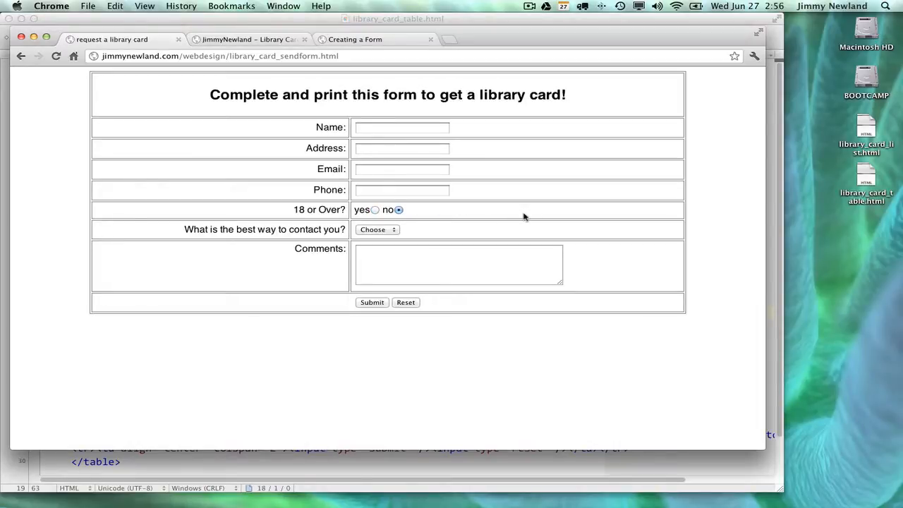
mouse_move(423, 217)
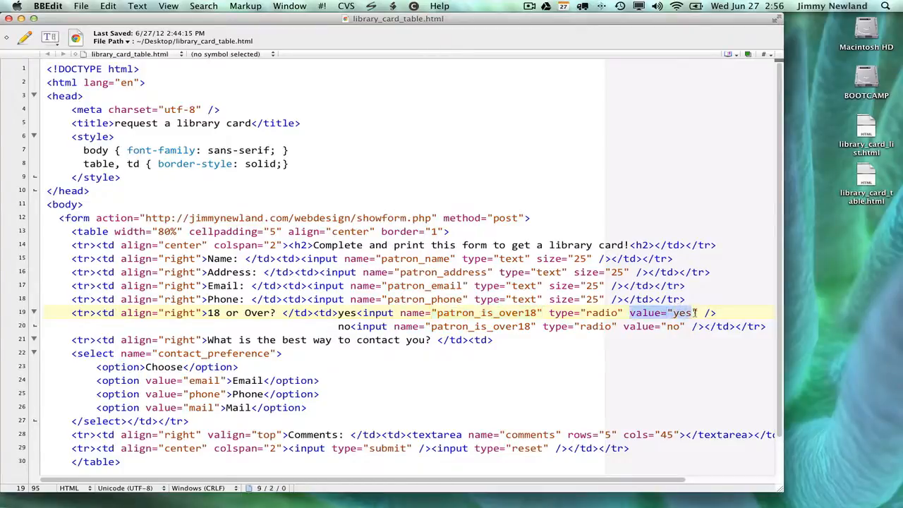
click(694, 326)
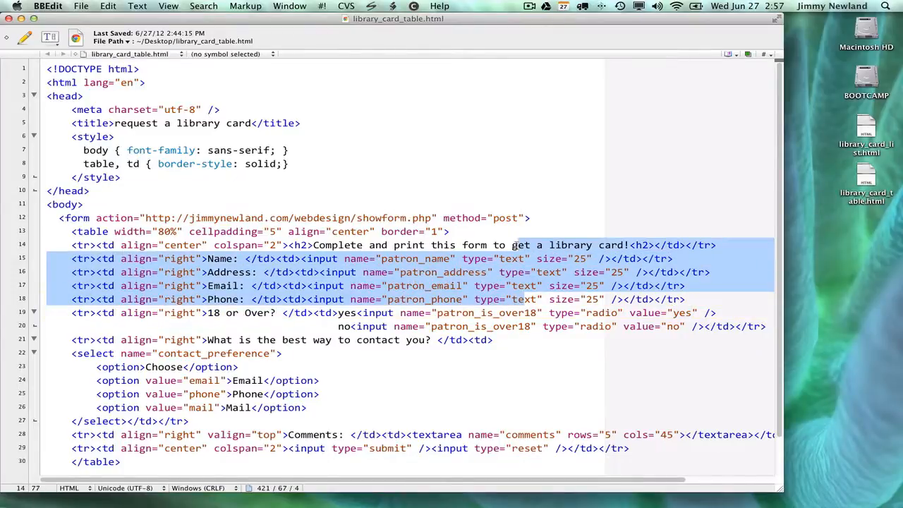
click(511, 258)
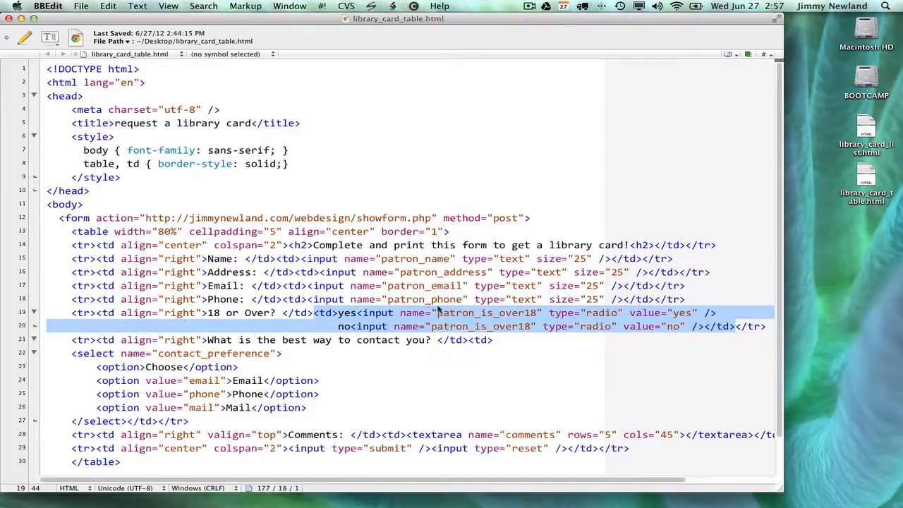
mouse_move(650, 319)
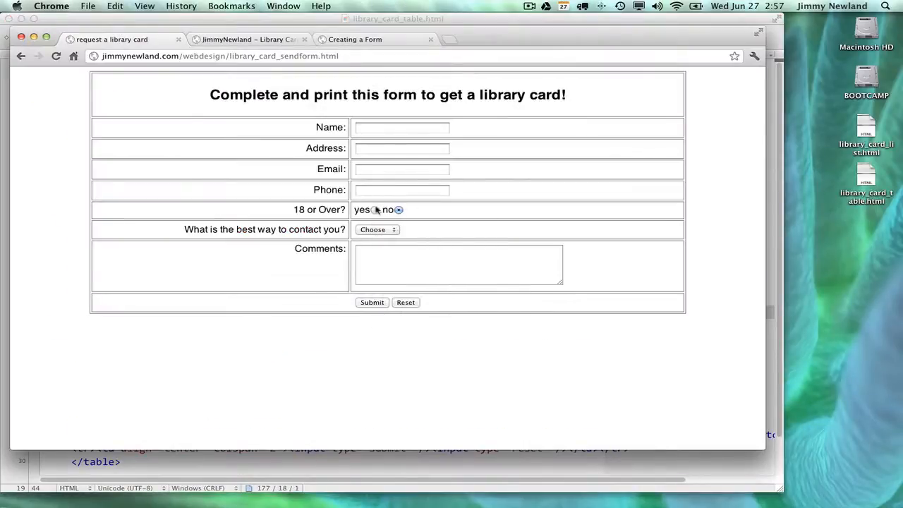
click(378, 209)
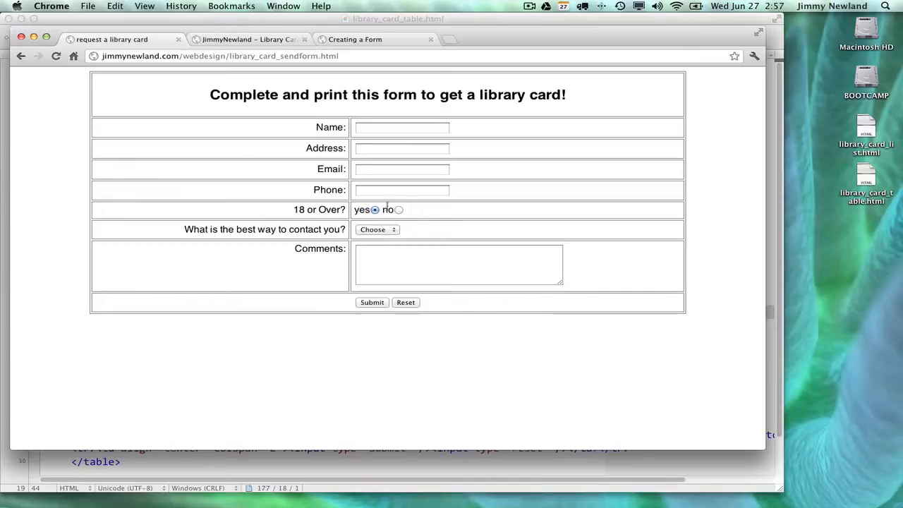
mouse_move(426, 240)
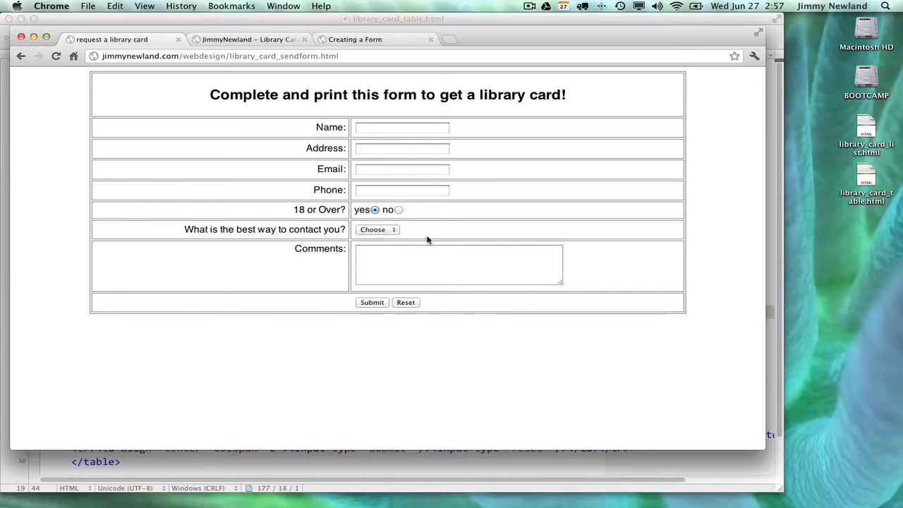
mouse_move(401, 206)
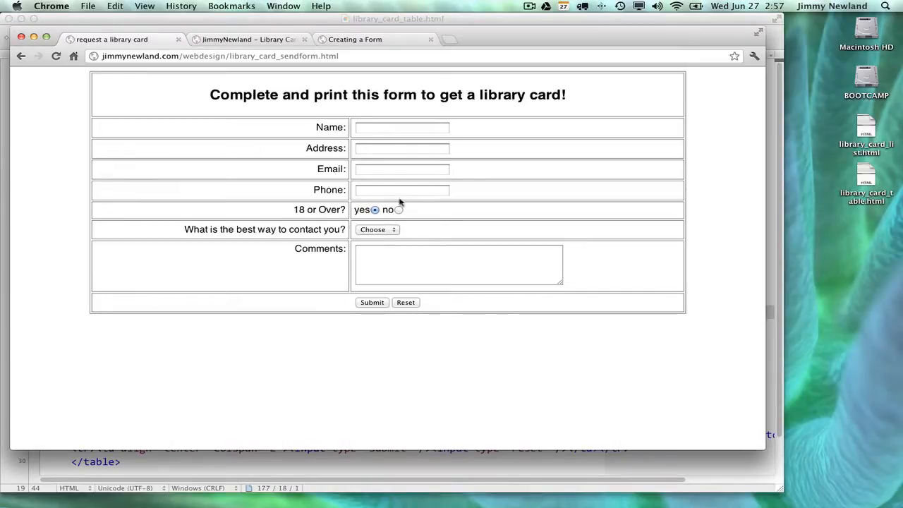
click(398, 208)
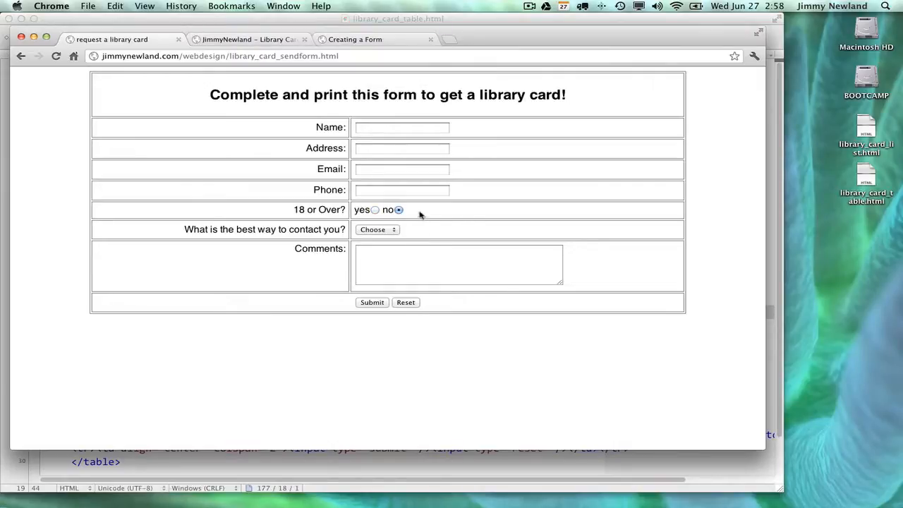
mouse_move(394, 241)
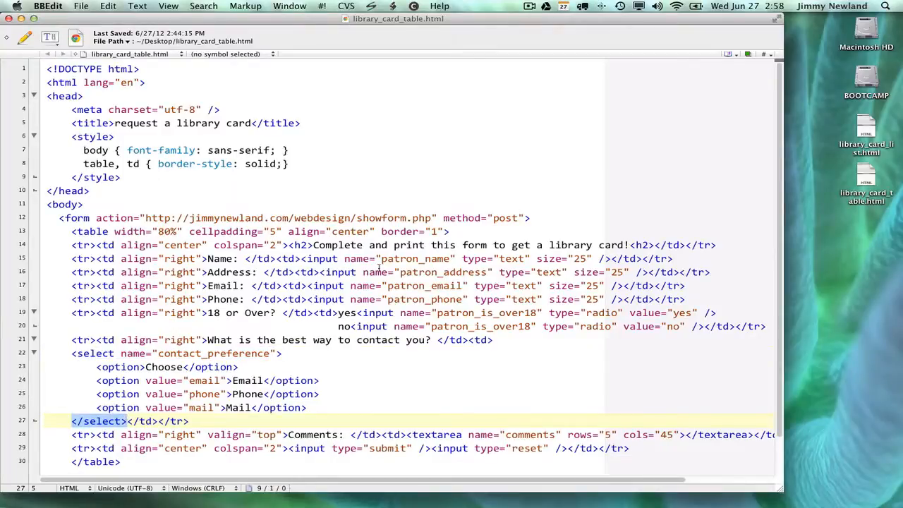
mouse_move(523, 292)
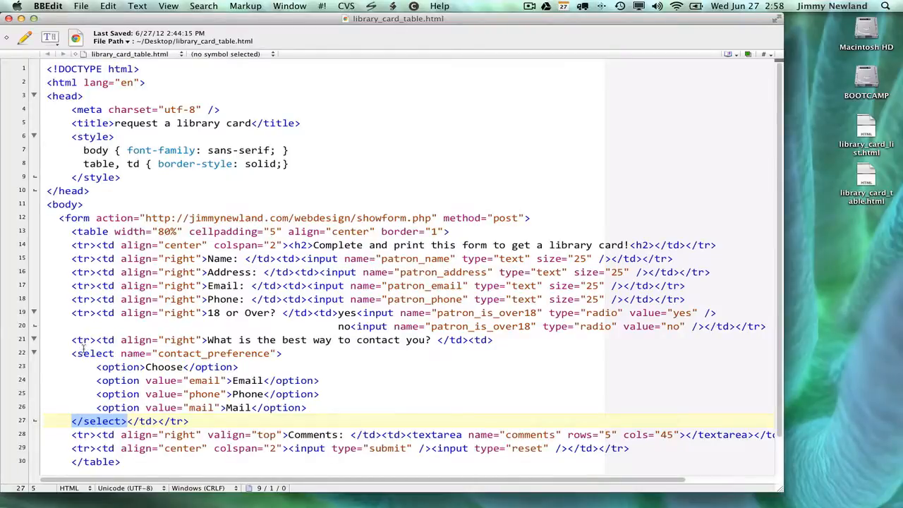
mouse_move(157, 392)
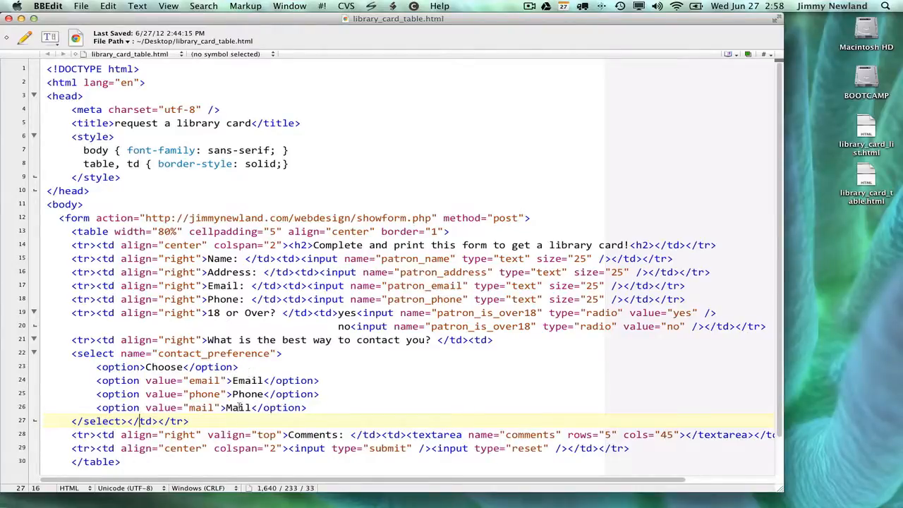
double_click(247, 381)
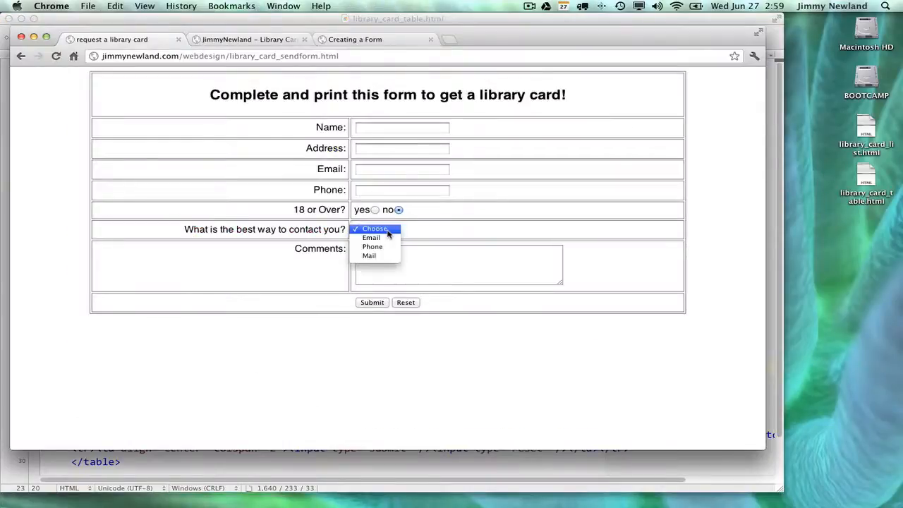
Show the contact-method dropdown's Email, Phone and Mail options, then close it unchosen
click(378, 229)
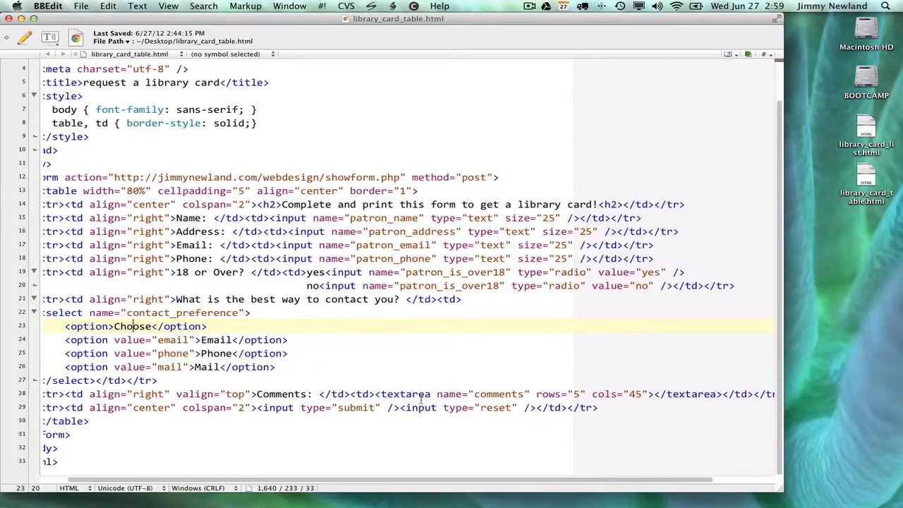
scroll(right, 3)
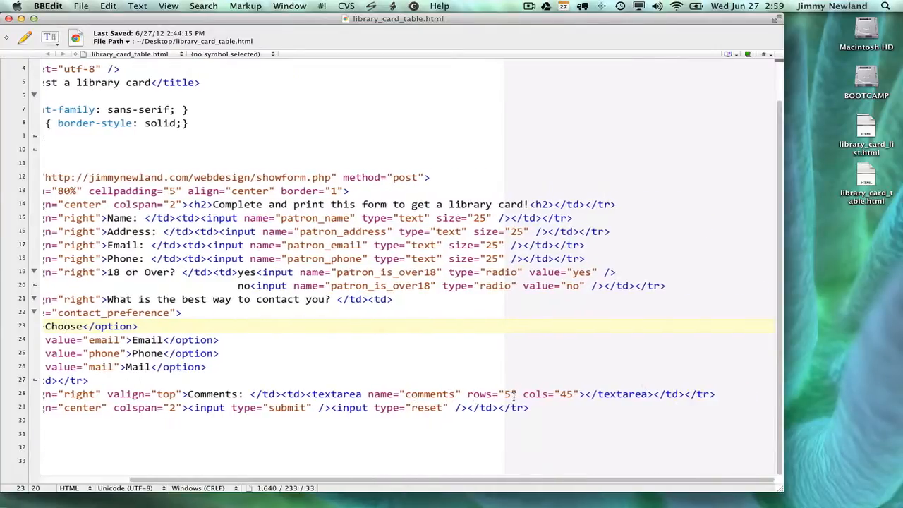
click(281, 393)
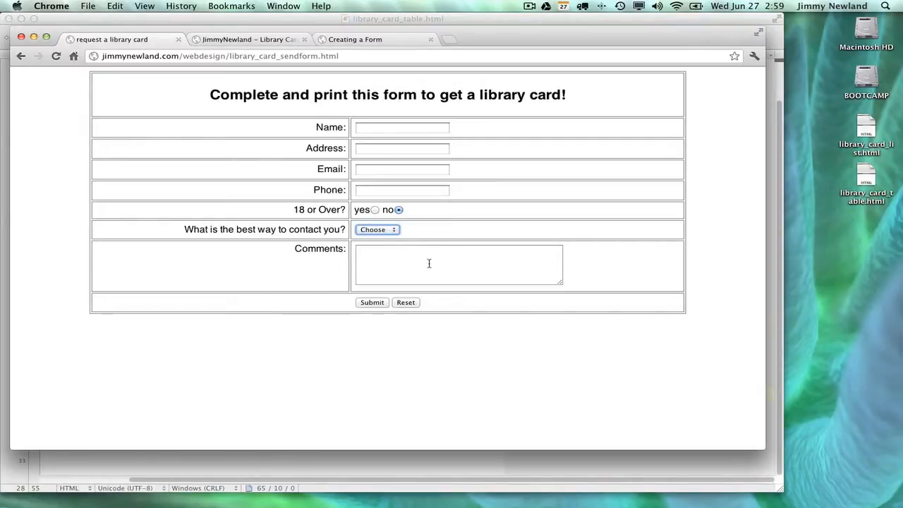
text(ienfinefin efwienfoiwne fwe fiwnefoiwn)
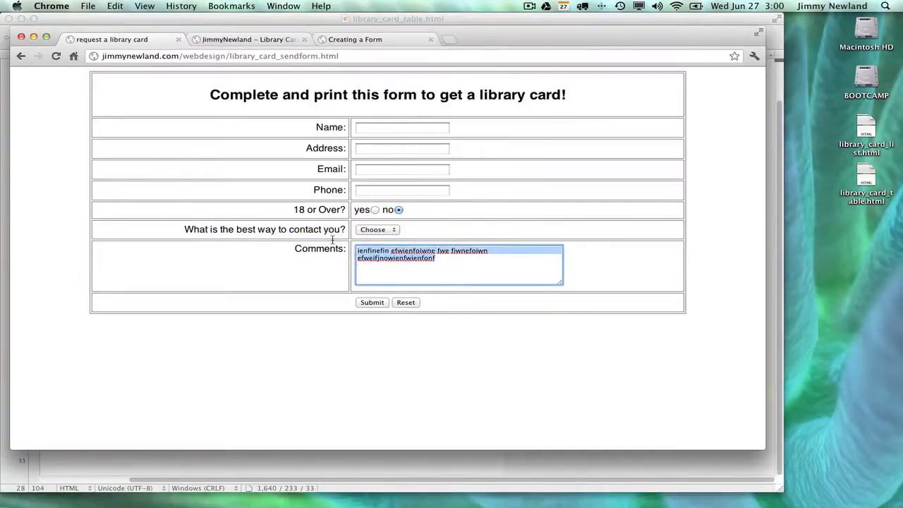
click(406, 301)
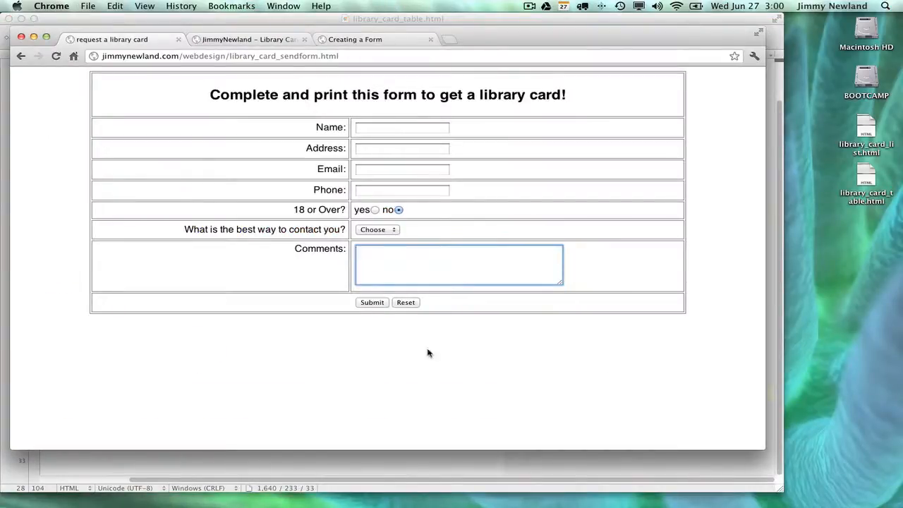
mouse_move(406, 251)
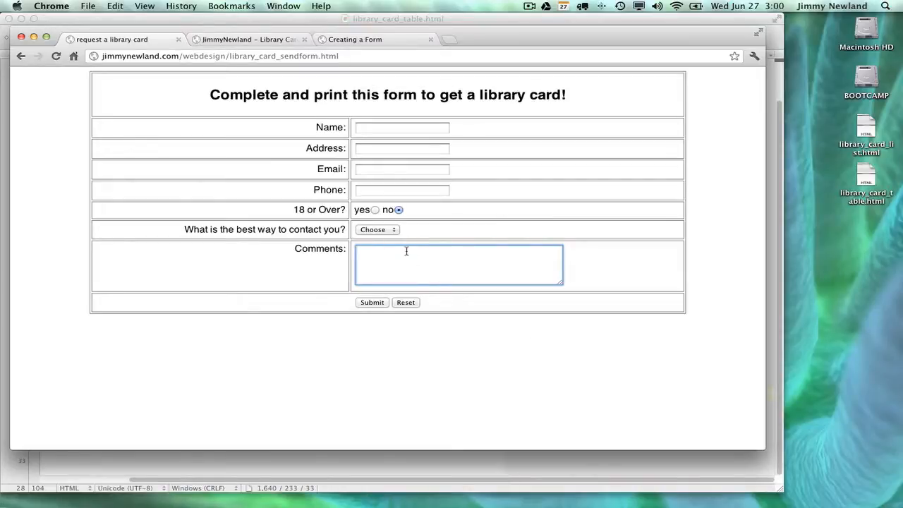
mouse_move(384, 262)
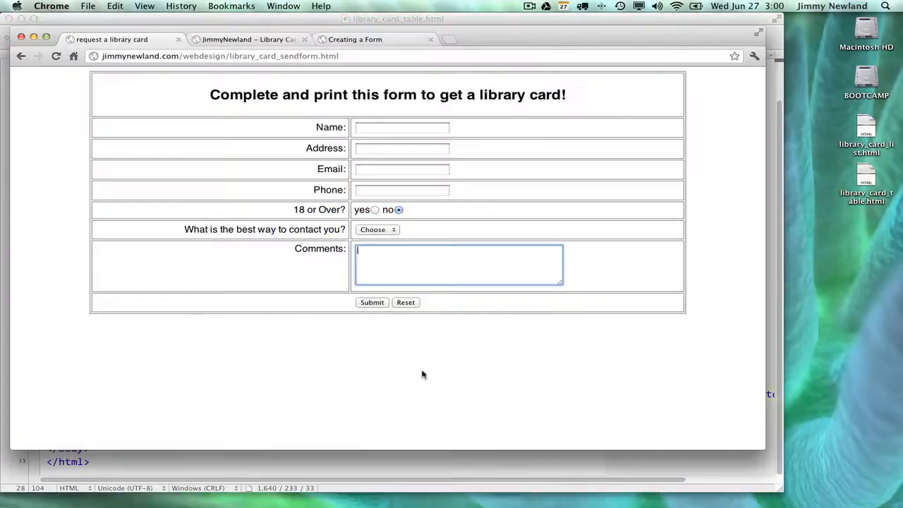
mouse_move(444, 382)
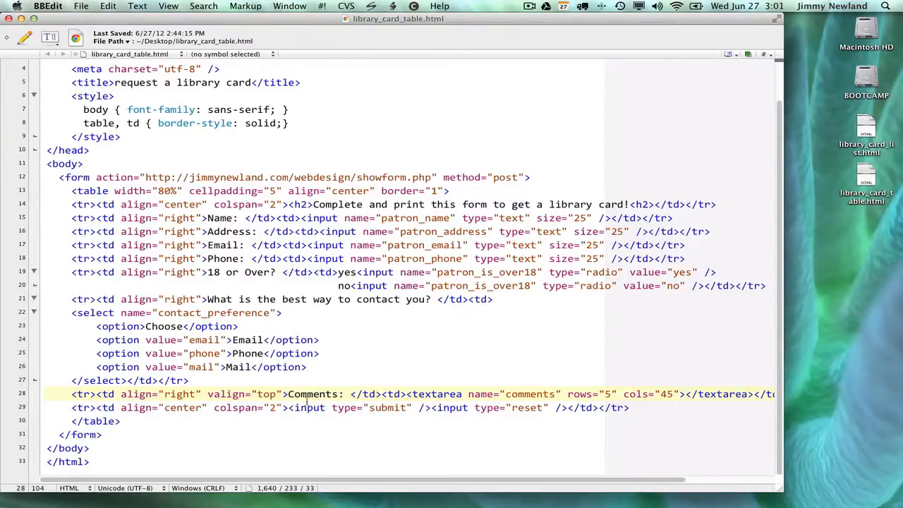
click(349, 178)
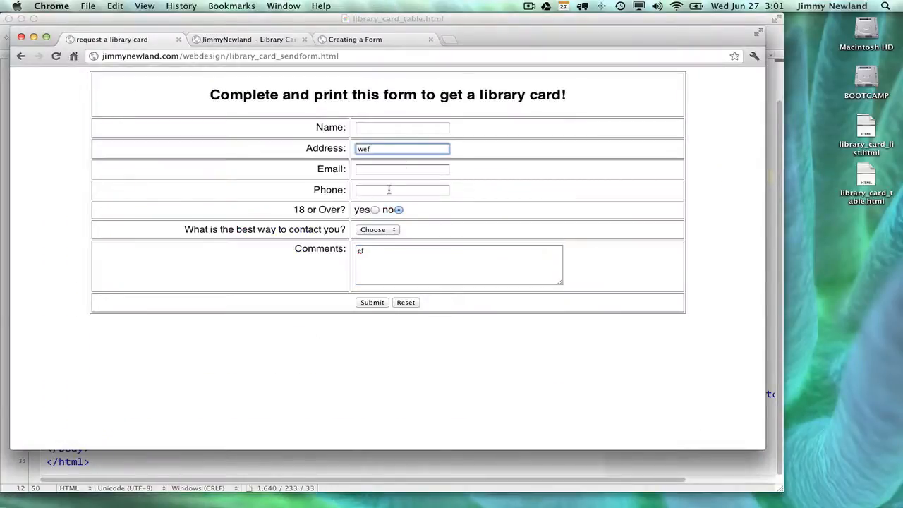
Enter throwaway text 'efwef' and clear every entry from the form
text(efwef)
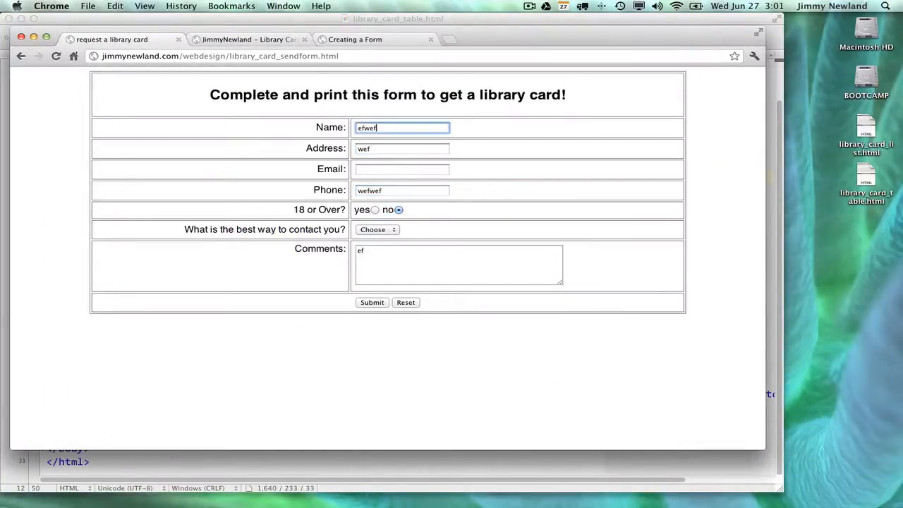
click(406, 302)
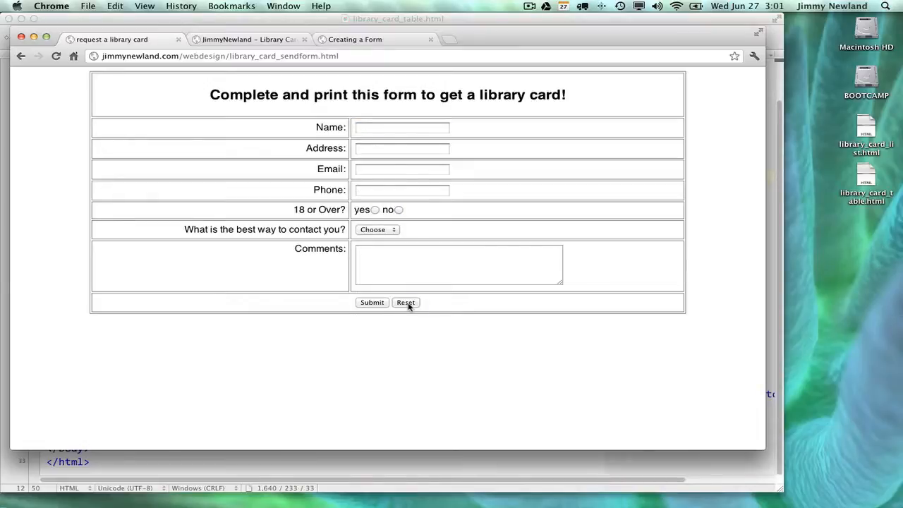
mouse_move(303, 132)
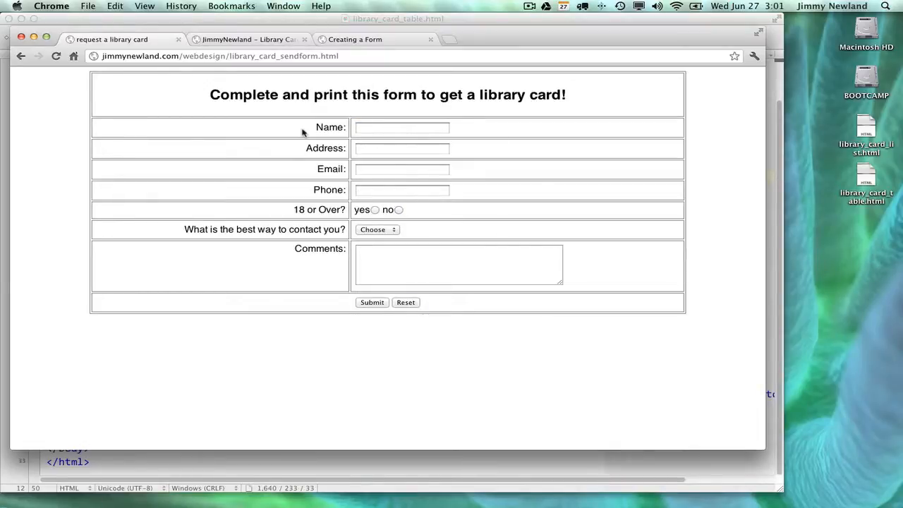
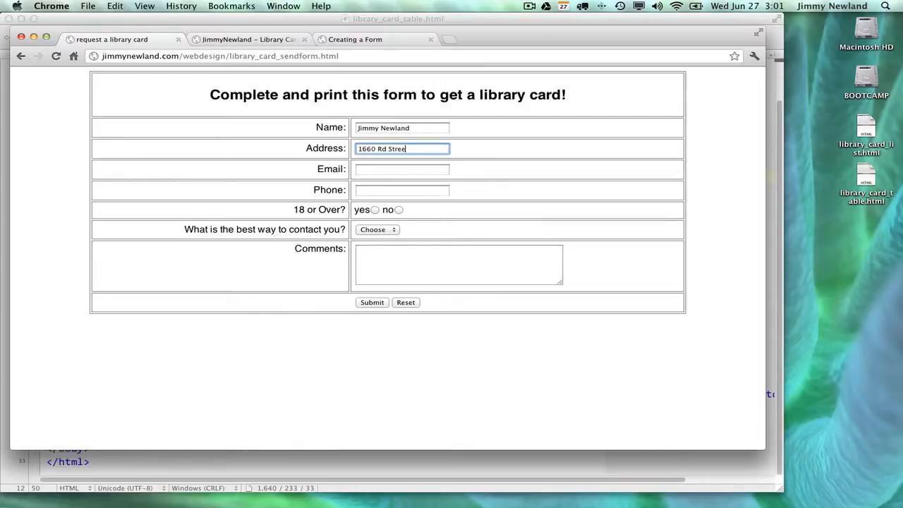
click(402, 169)
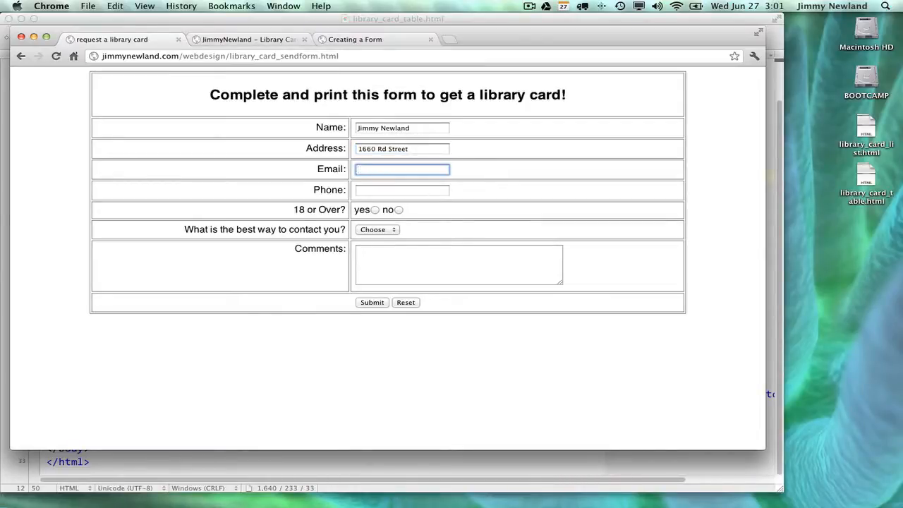
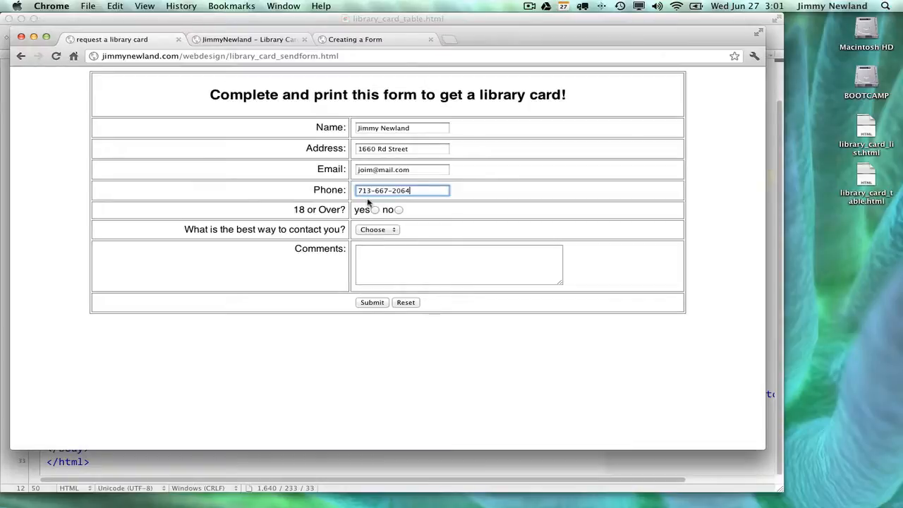
Answer yes to 18 or Over and write the comment 'I like libraries'
click(378, 229)
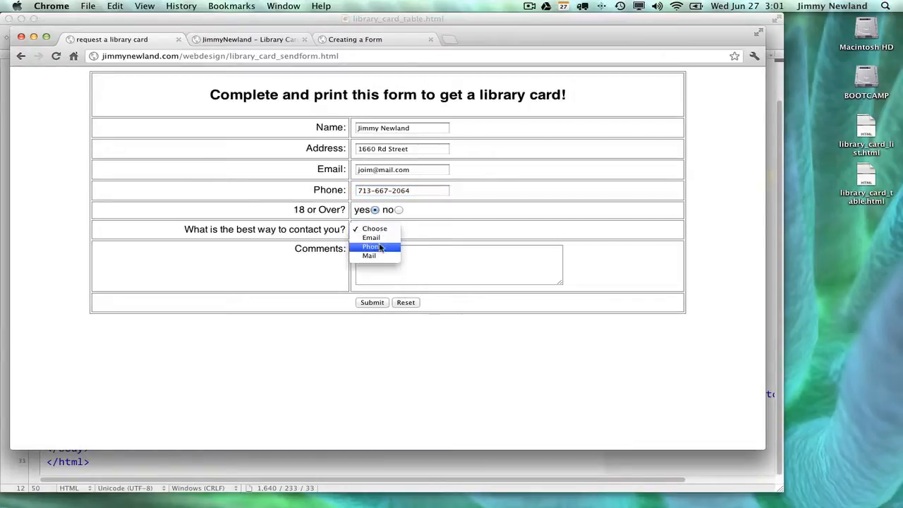
mouse_move(371, 237)
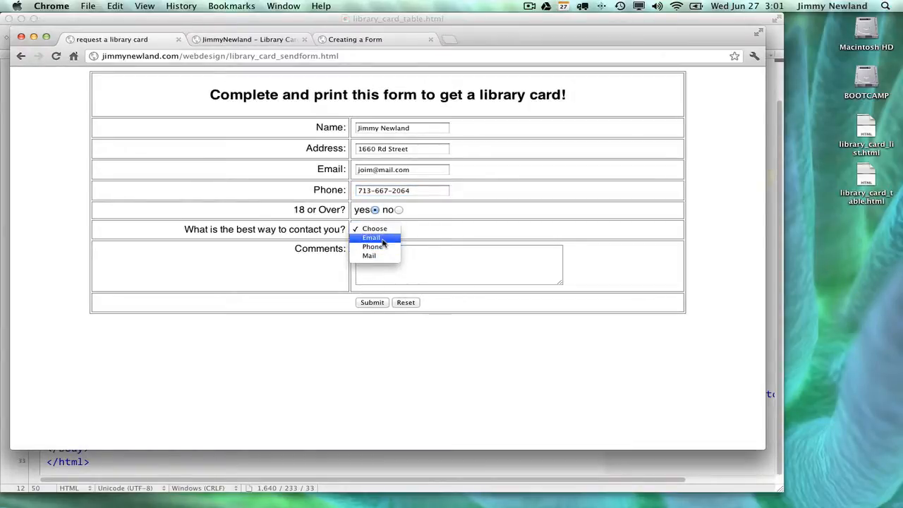
click(371, 237)
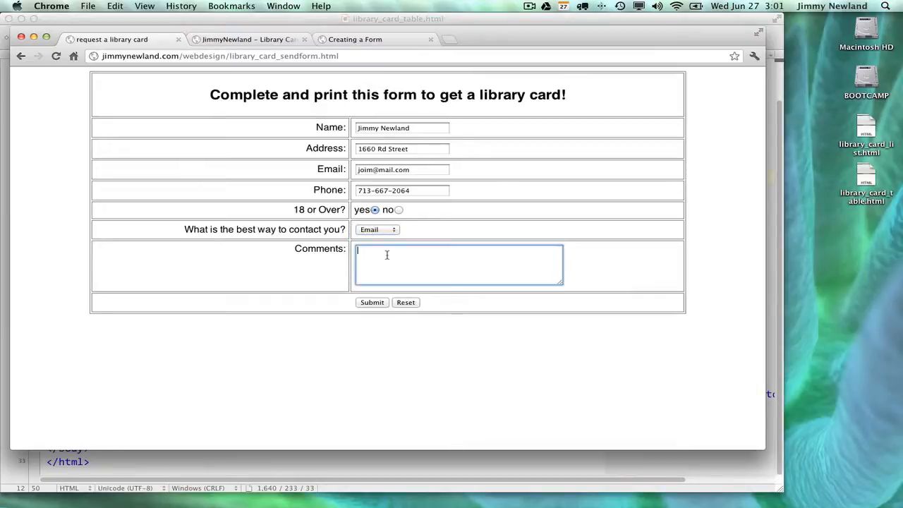
text(I like)
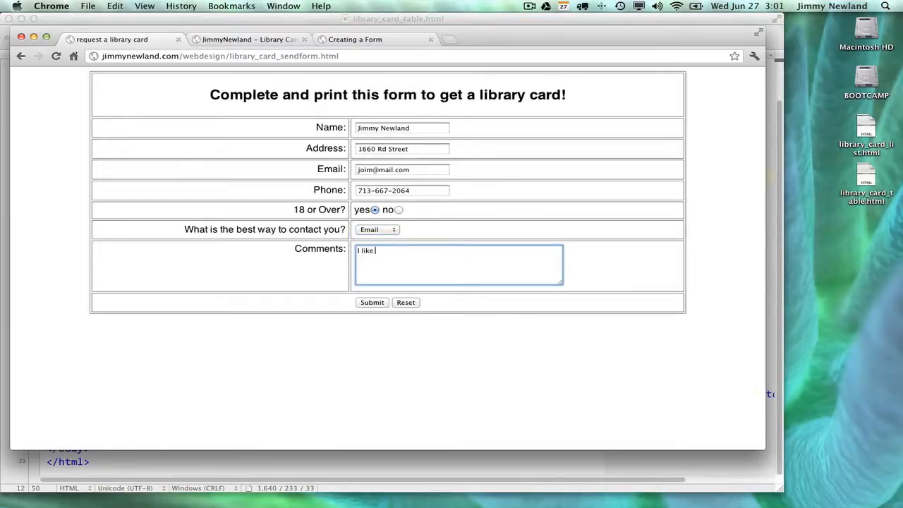
text(libraries)
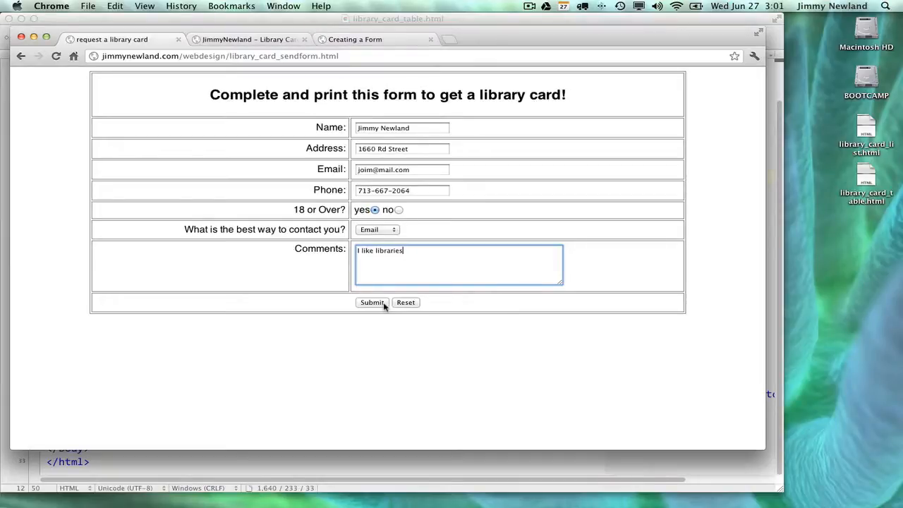
Submit the completed form so showform.php lists each field with its value
click(373, 302)
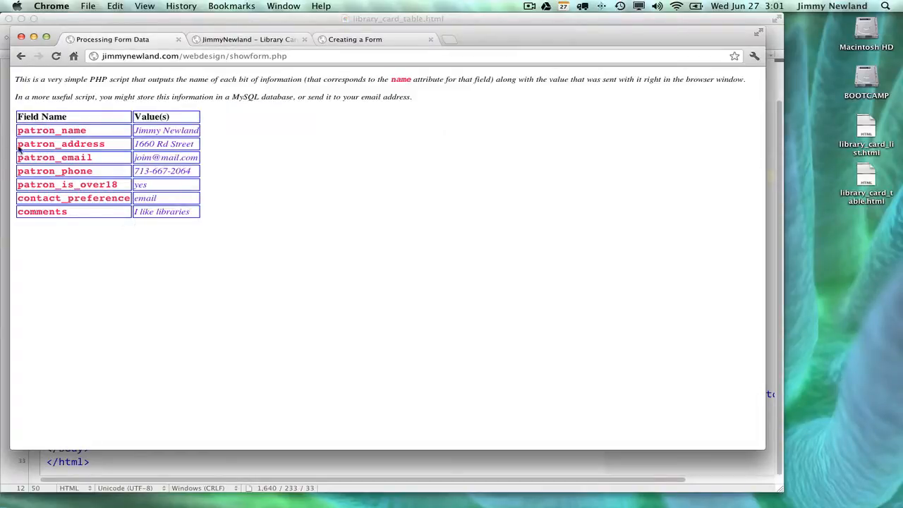
mouse_move(150, 210)
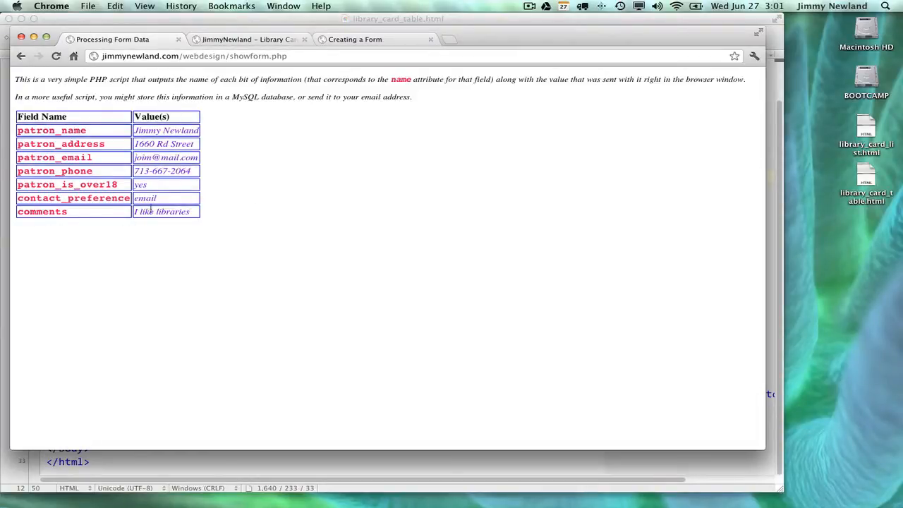
mouse_move(187, 197)
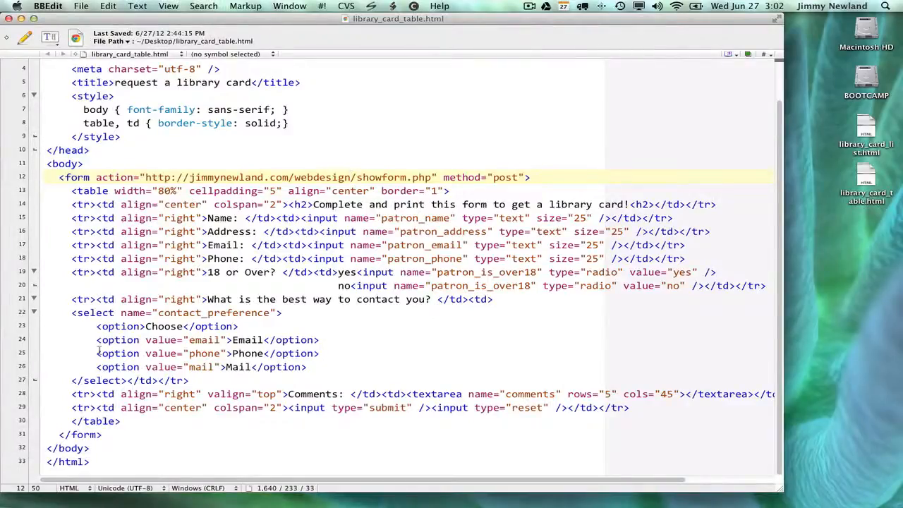
Glance at the unchanged HTML source in BBEdit and return to Chrome's results page
click(122, 420)
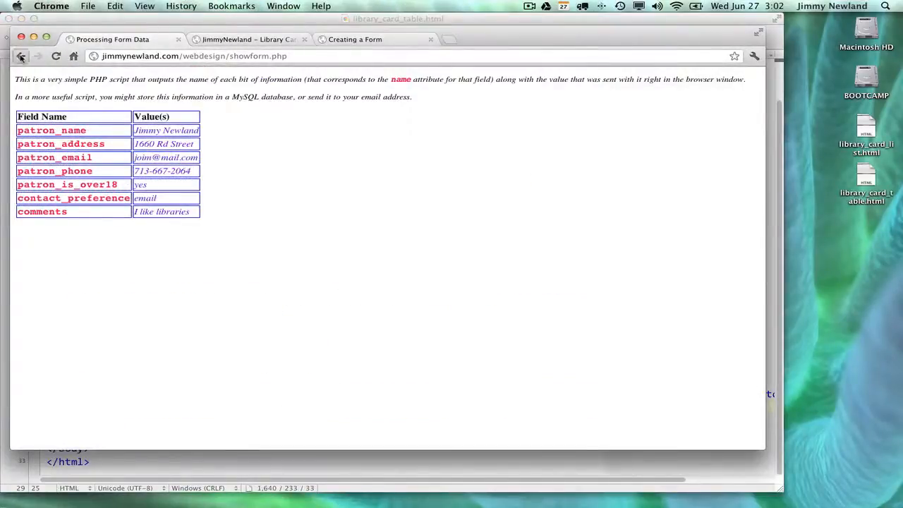
Go back in Chrome to the form page, which still holds all entered values
click(21, 56)
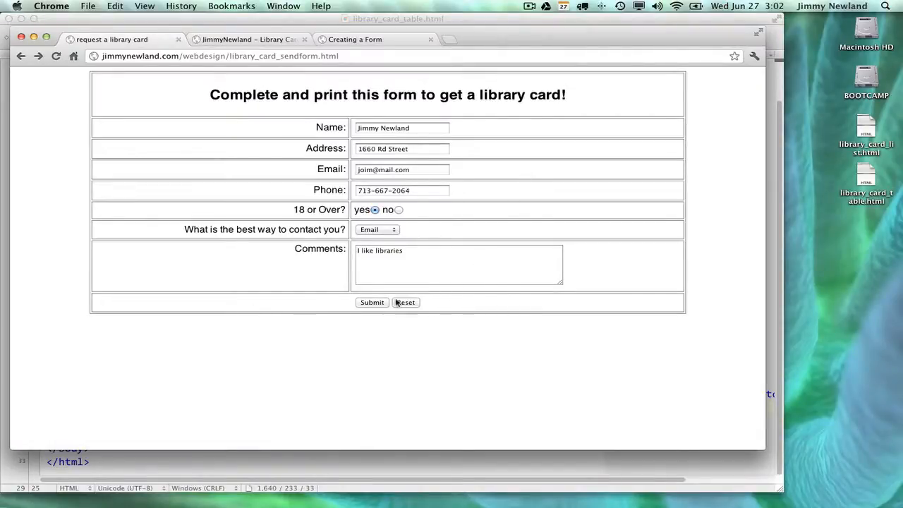
mouse_move(500, 399)
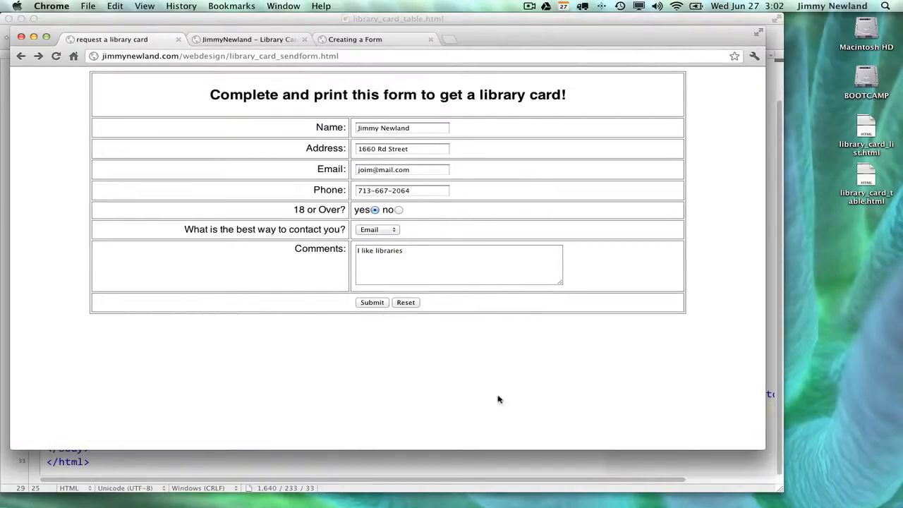
mouse_move(587, 79)
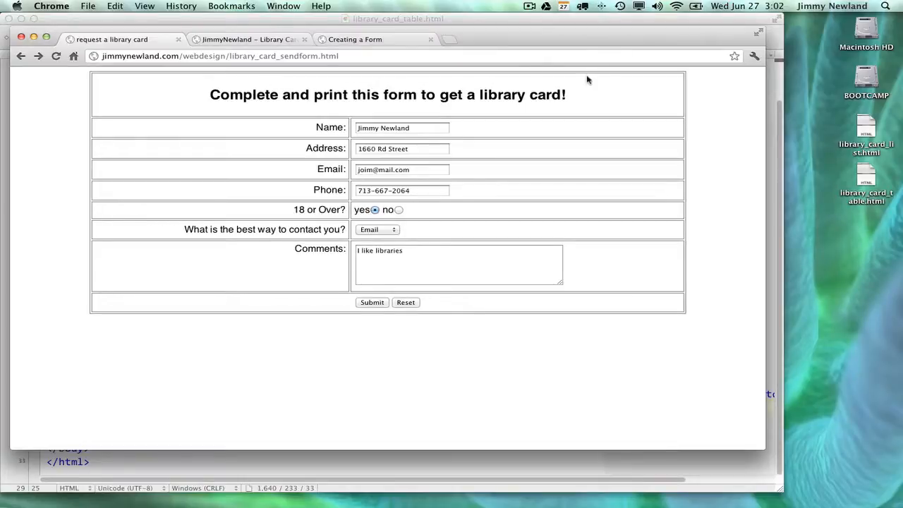
mouse_move(464, 326)
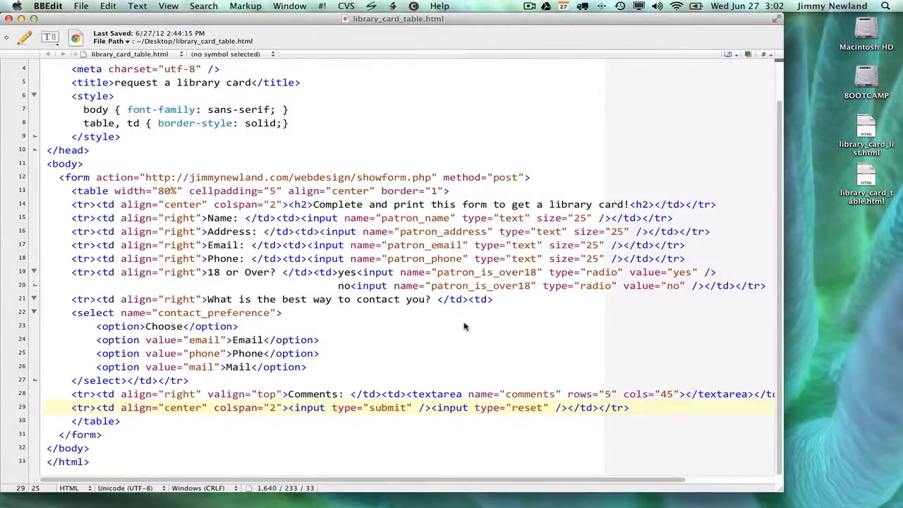
click(196, 406)
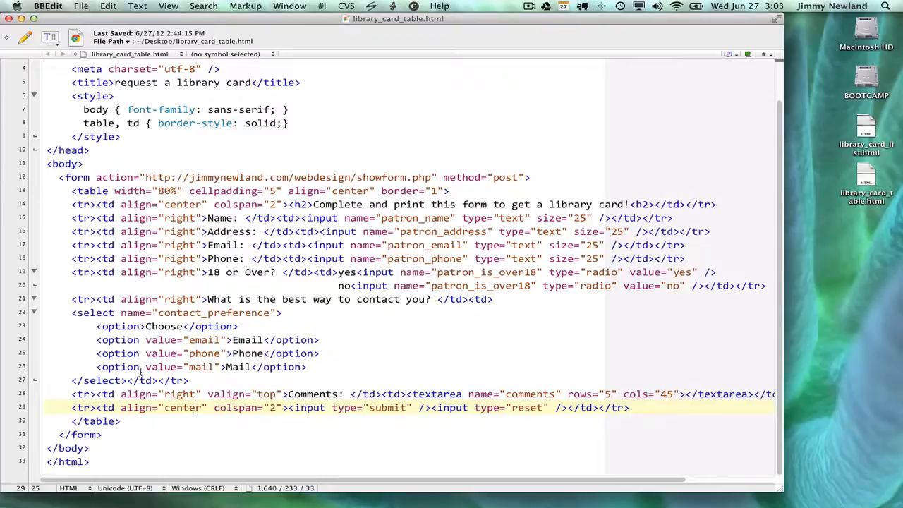
click(69, 203)
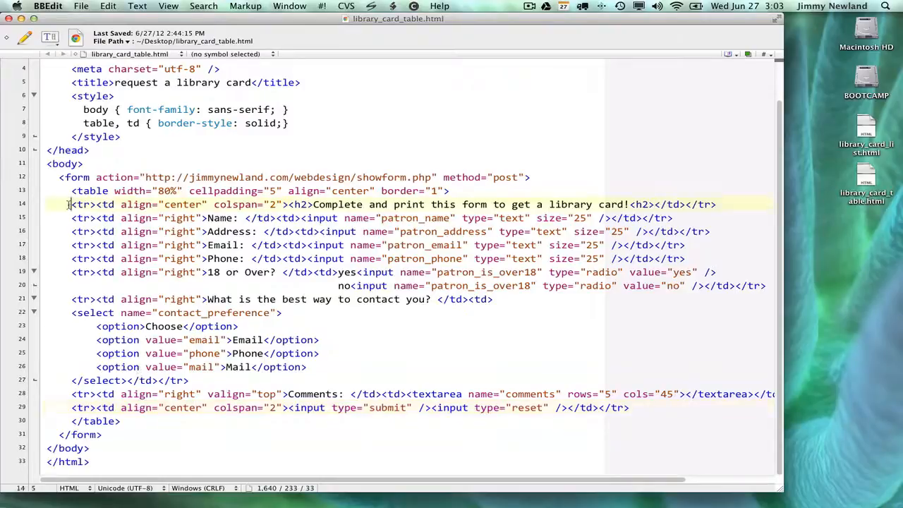